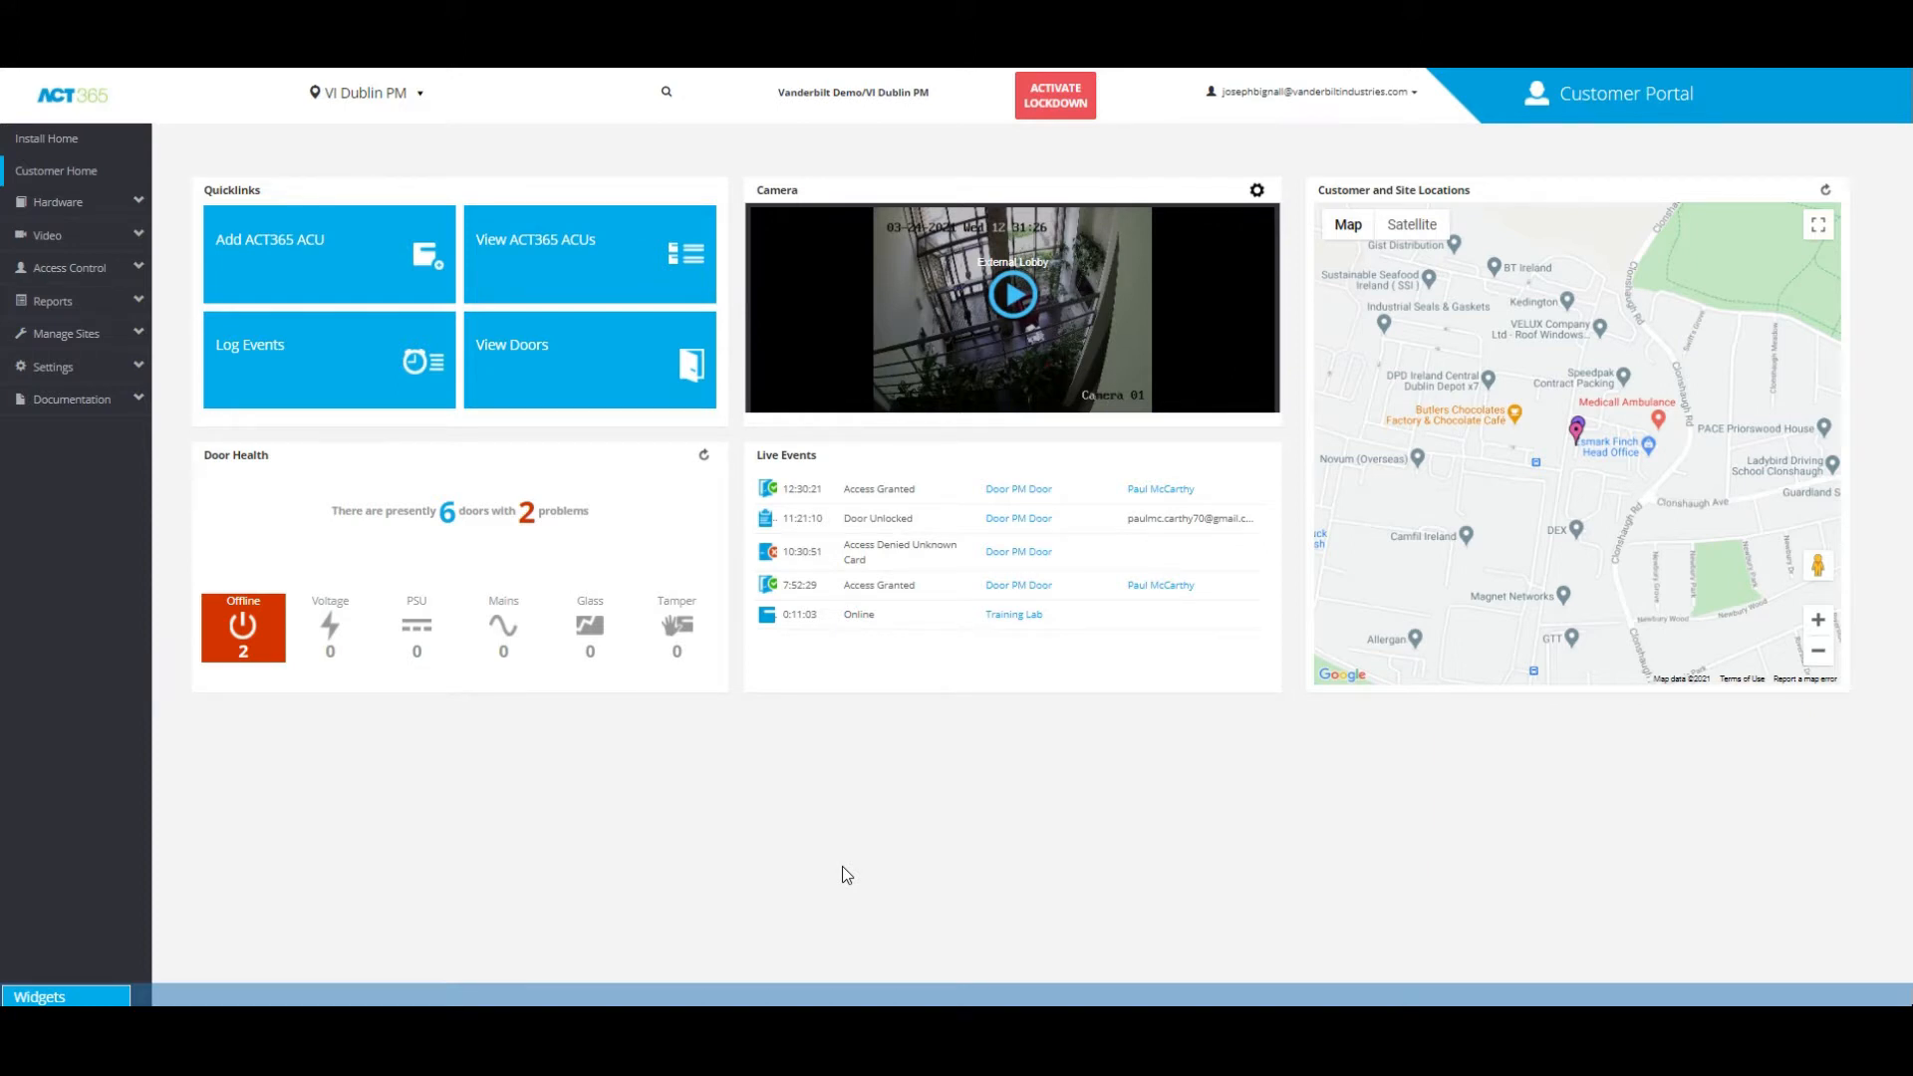
mouse_move(86, 273)
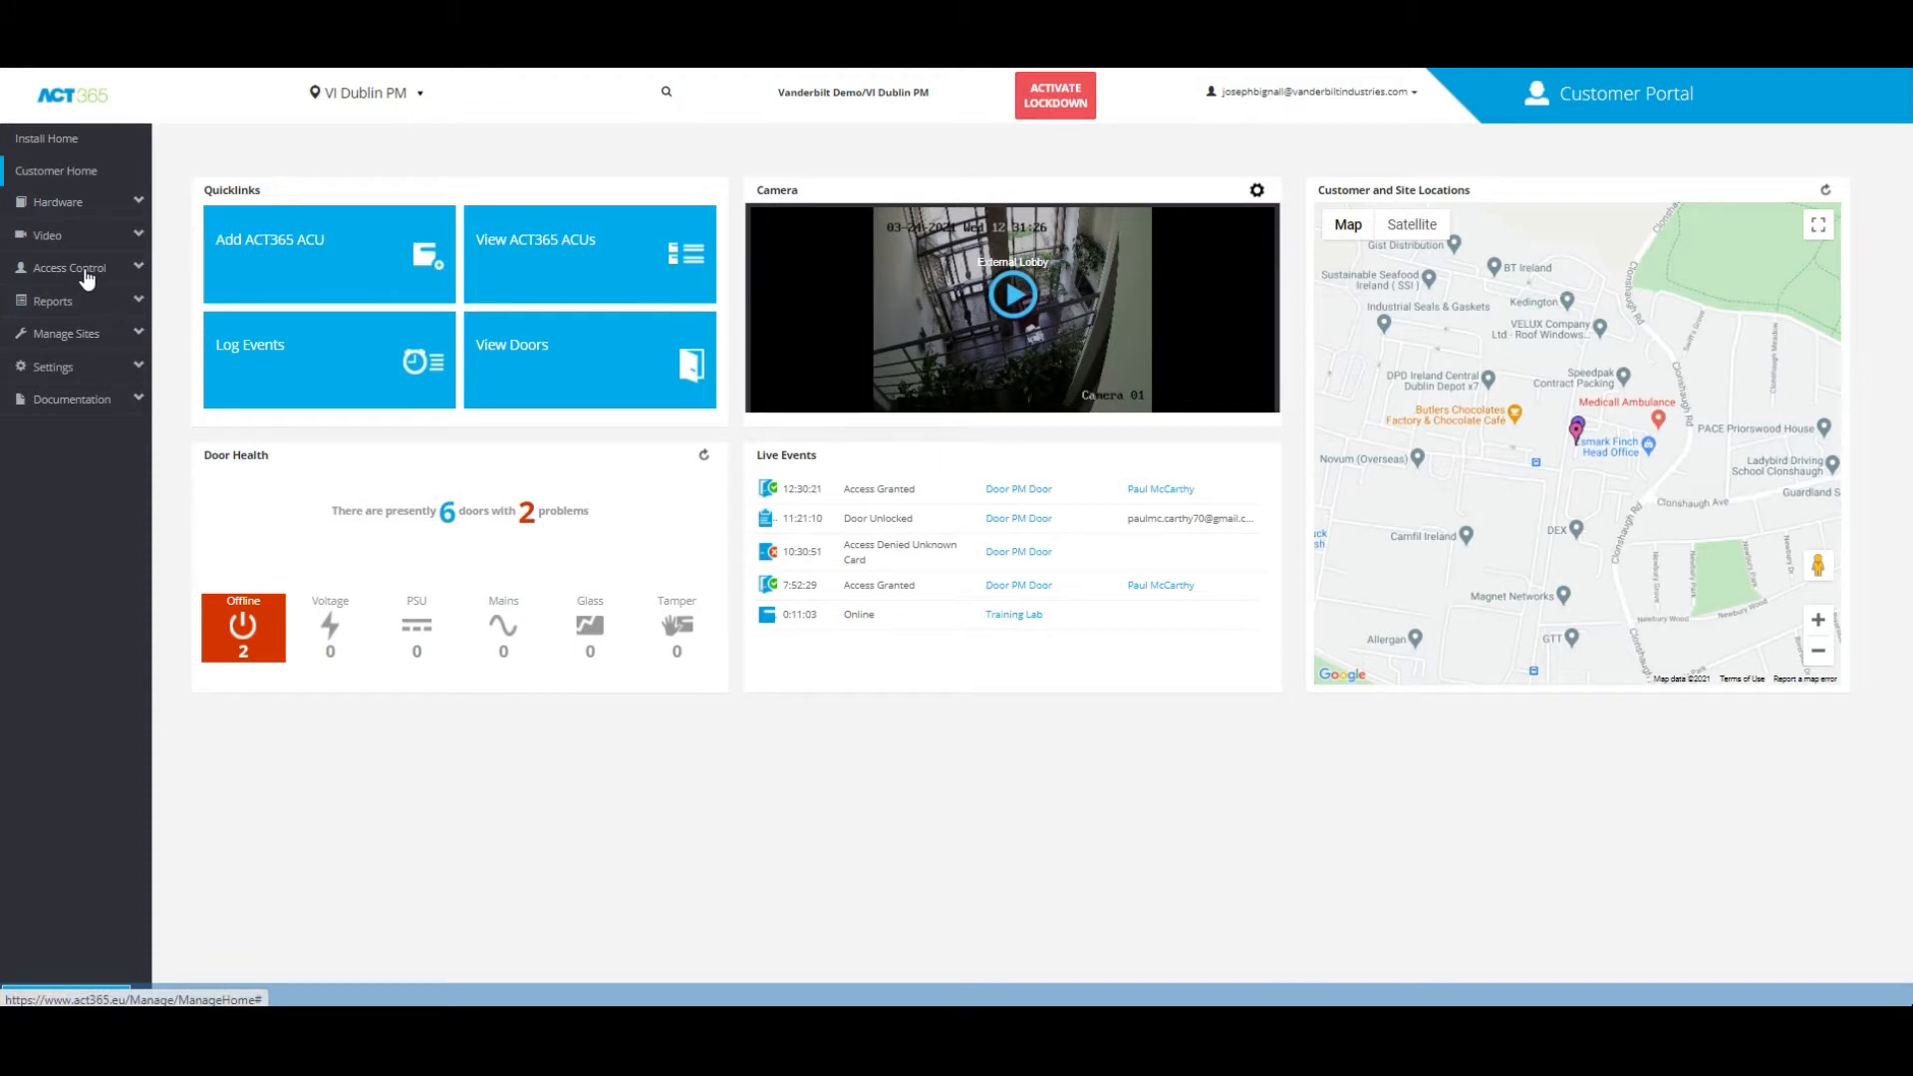
- Expand Access Control in the sidebar and show the Cardholders list
click(70, 267)
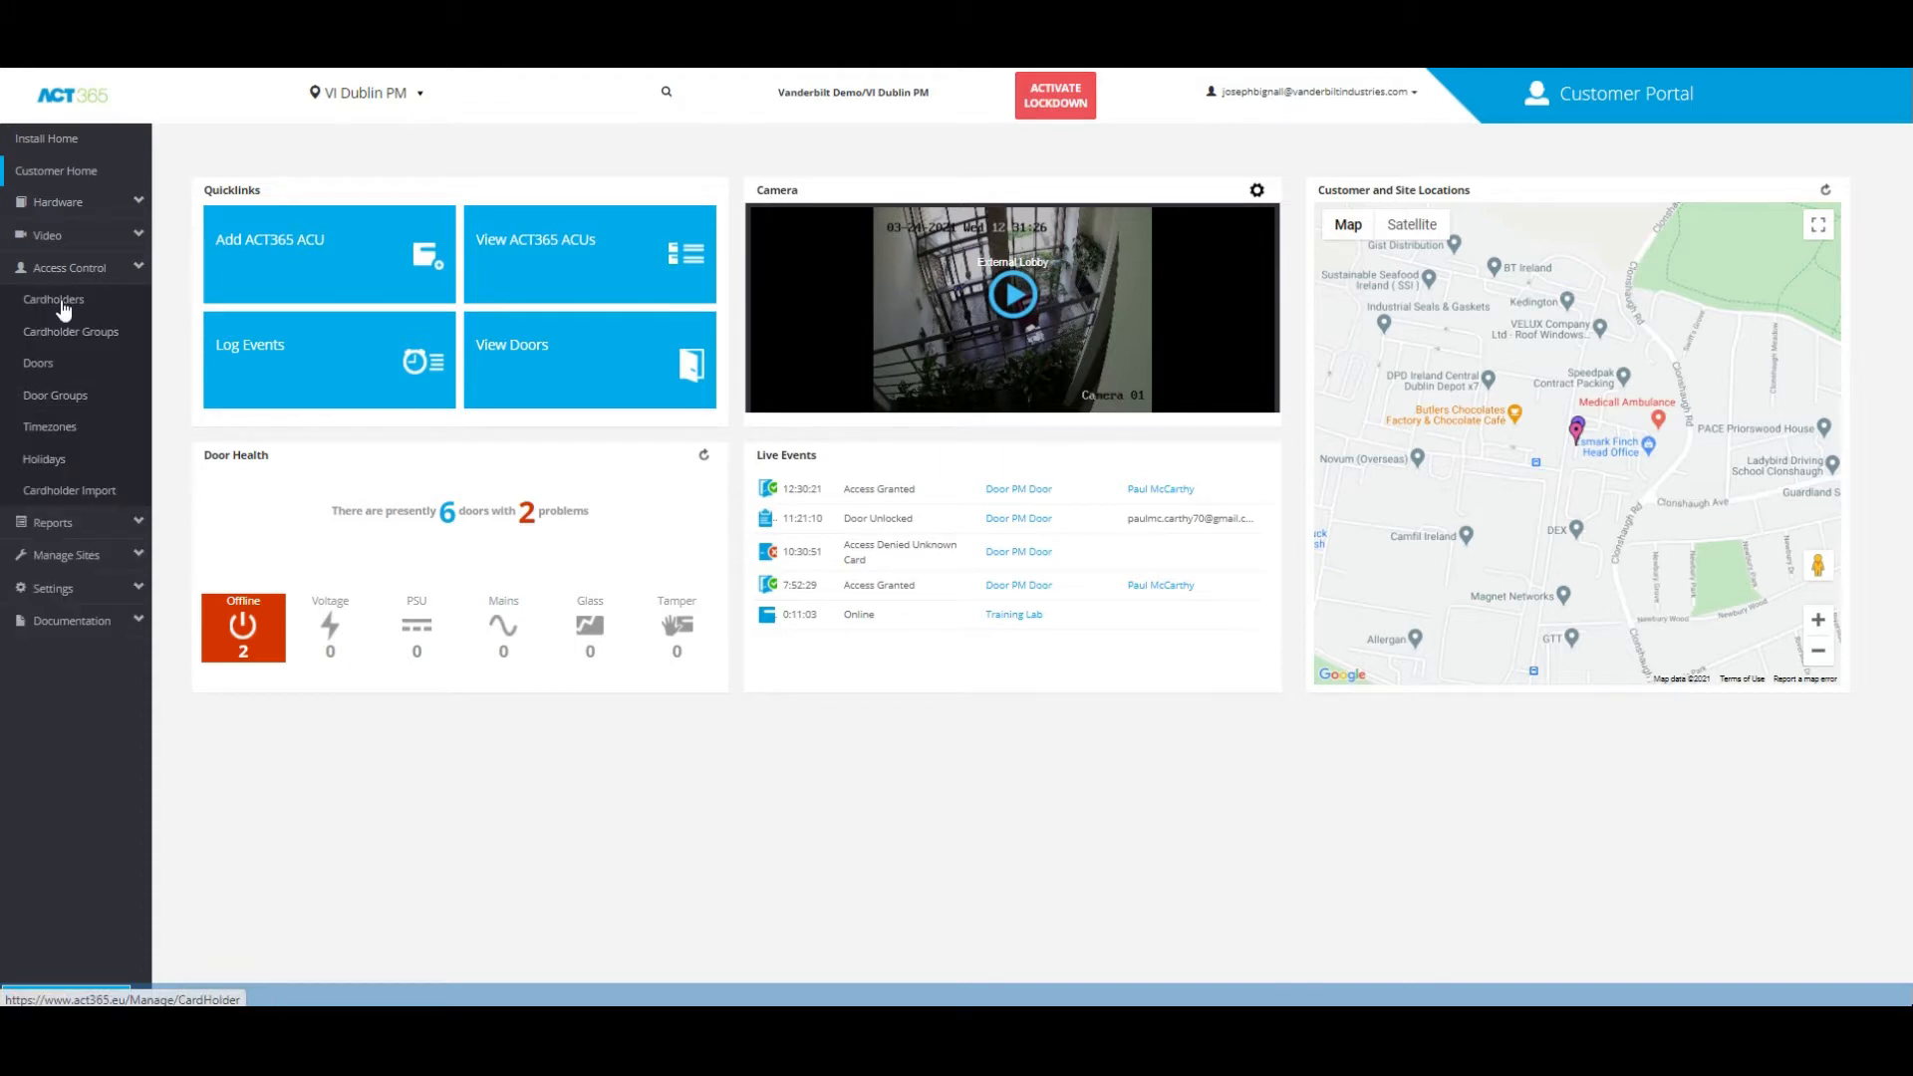
click(52, 299)
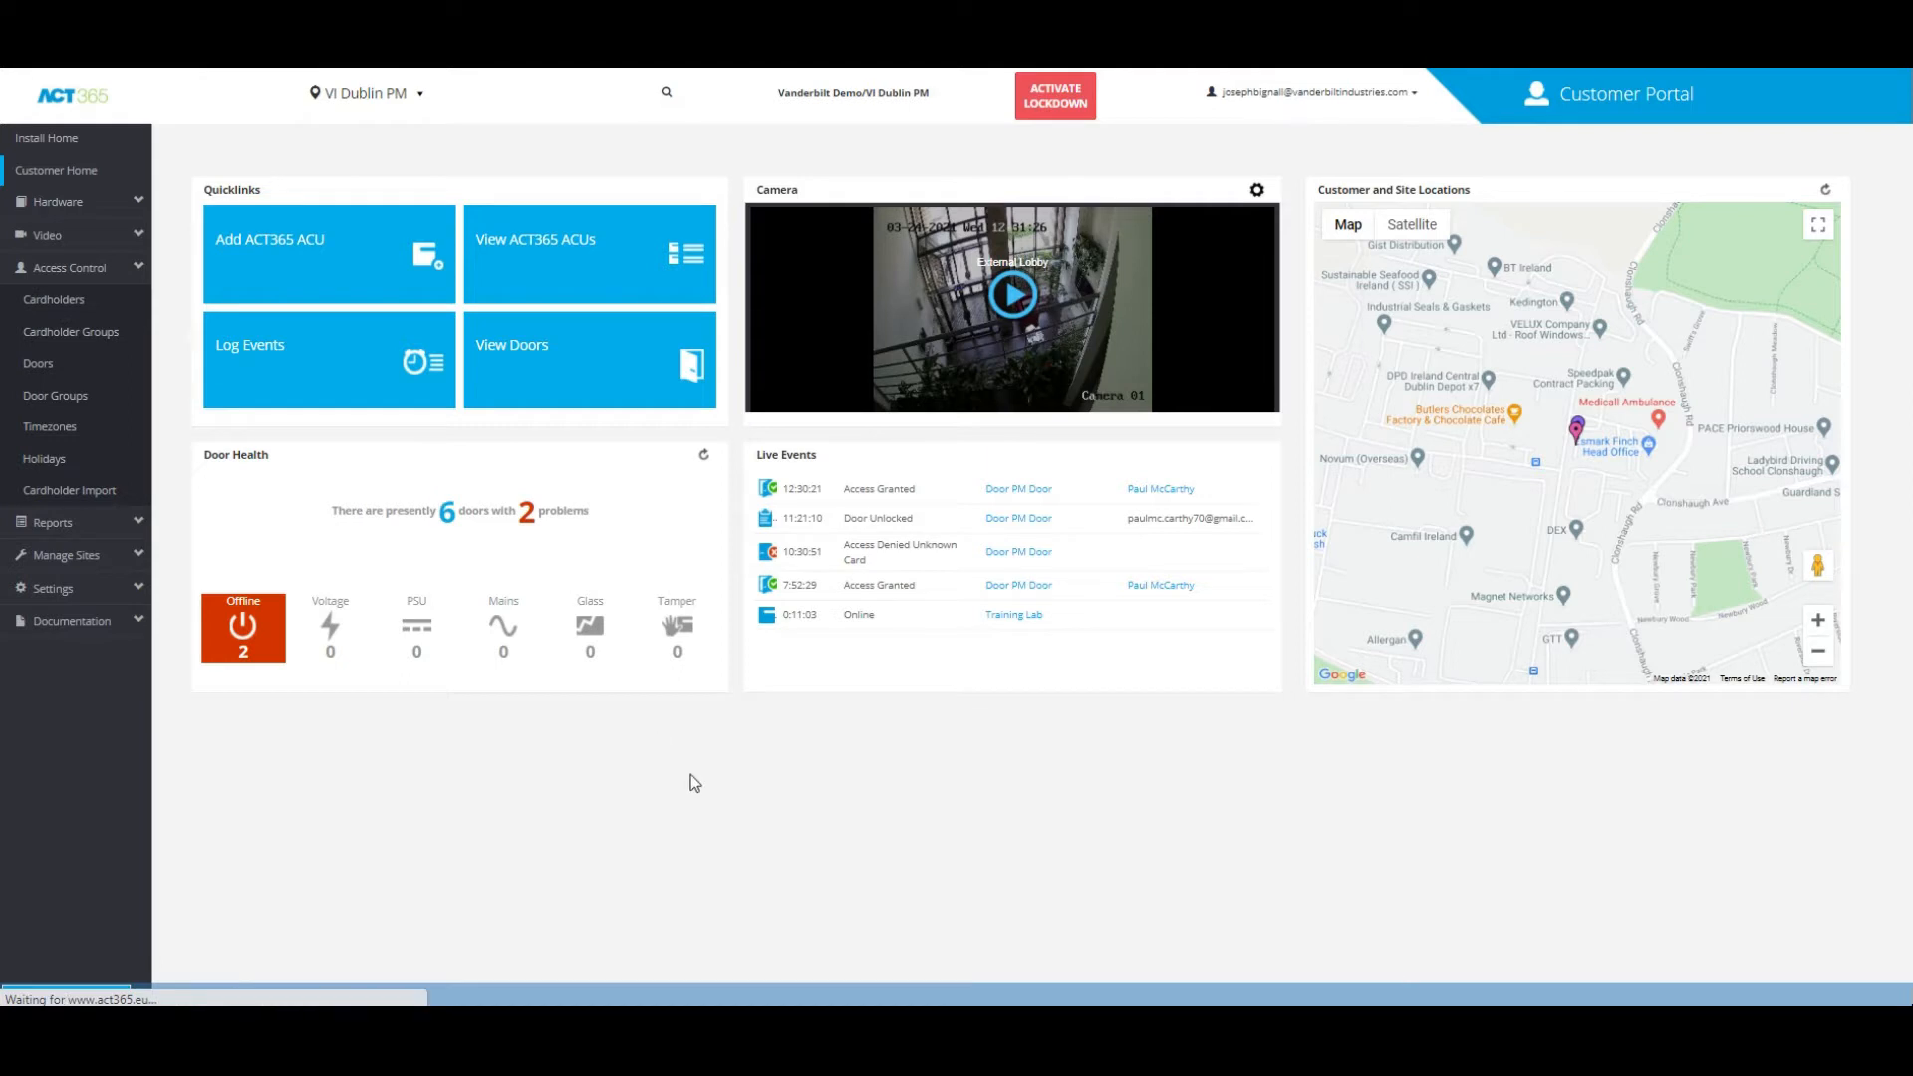
click(53, 299)
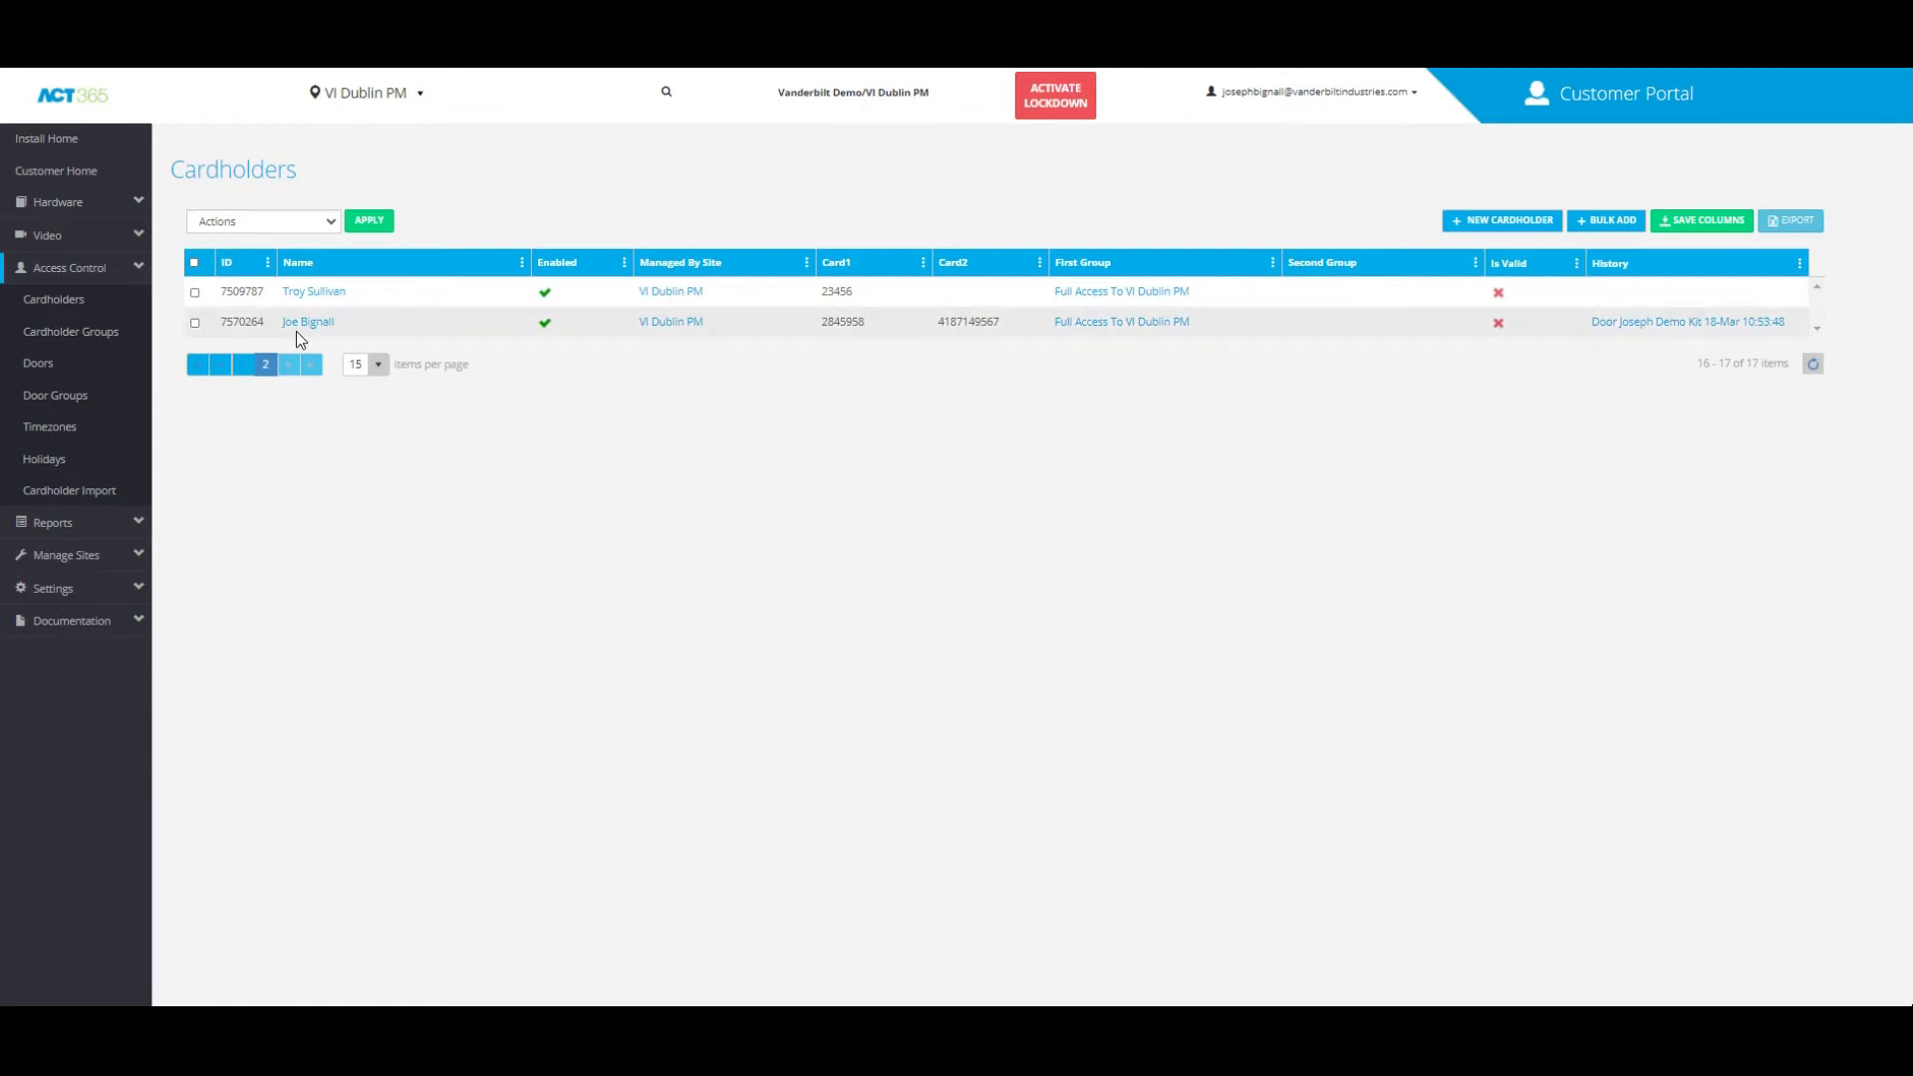
- Open the second cardholder's record and save it with a six-digit PIN entered
click(306, 321)
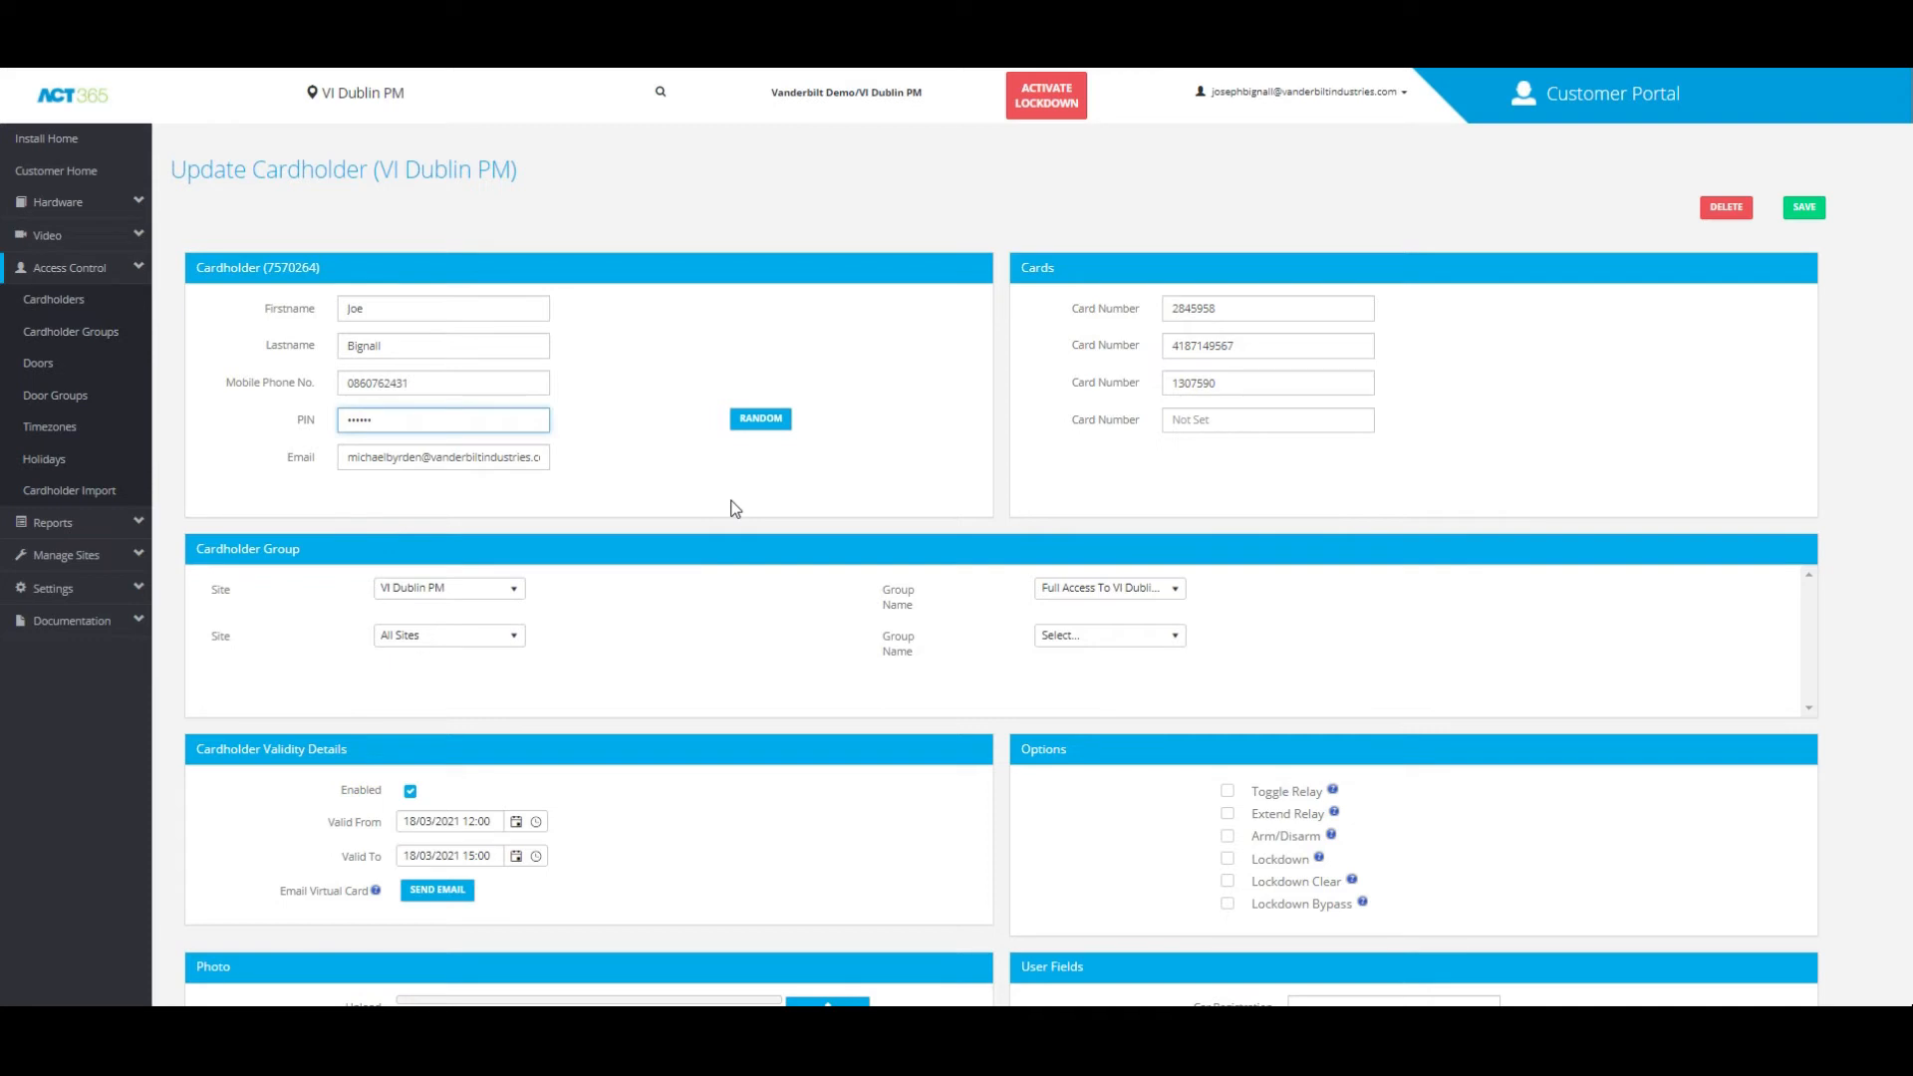
mouse_move(506, 483)
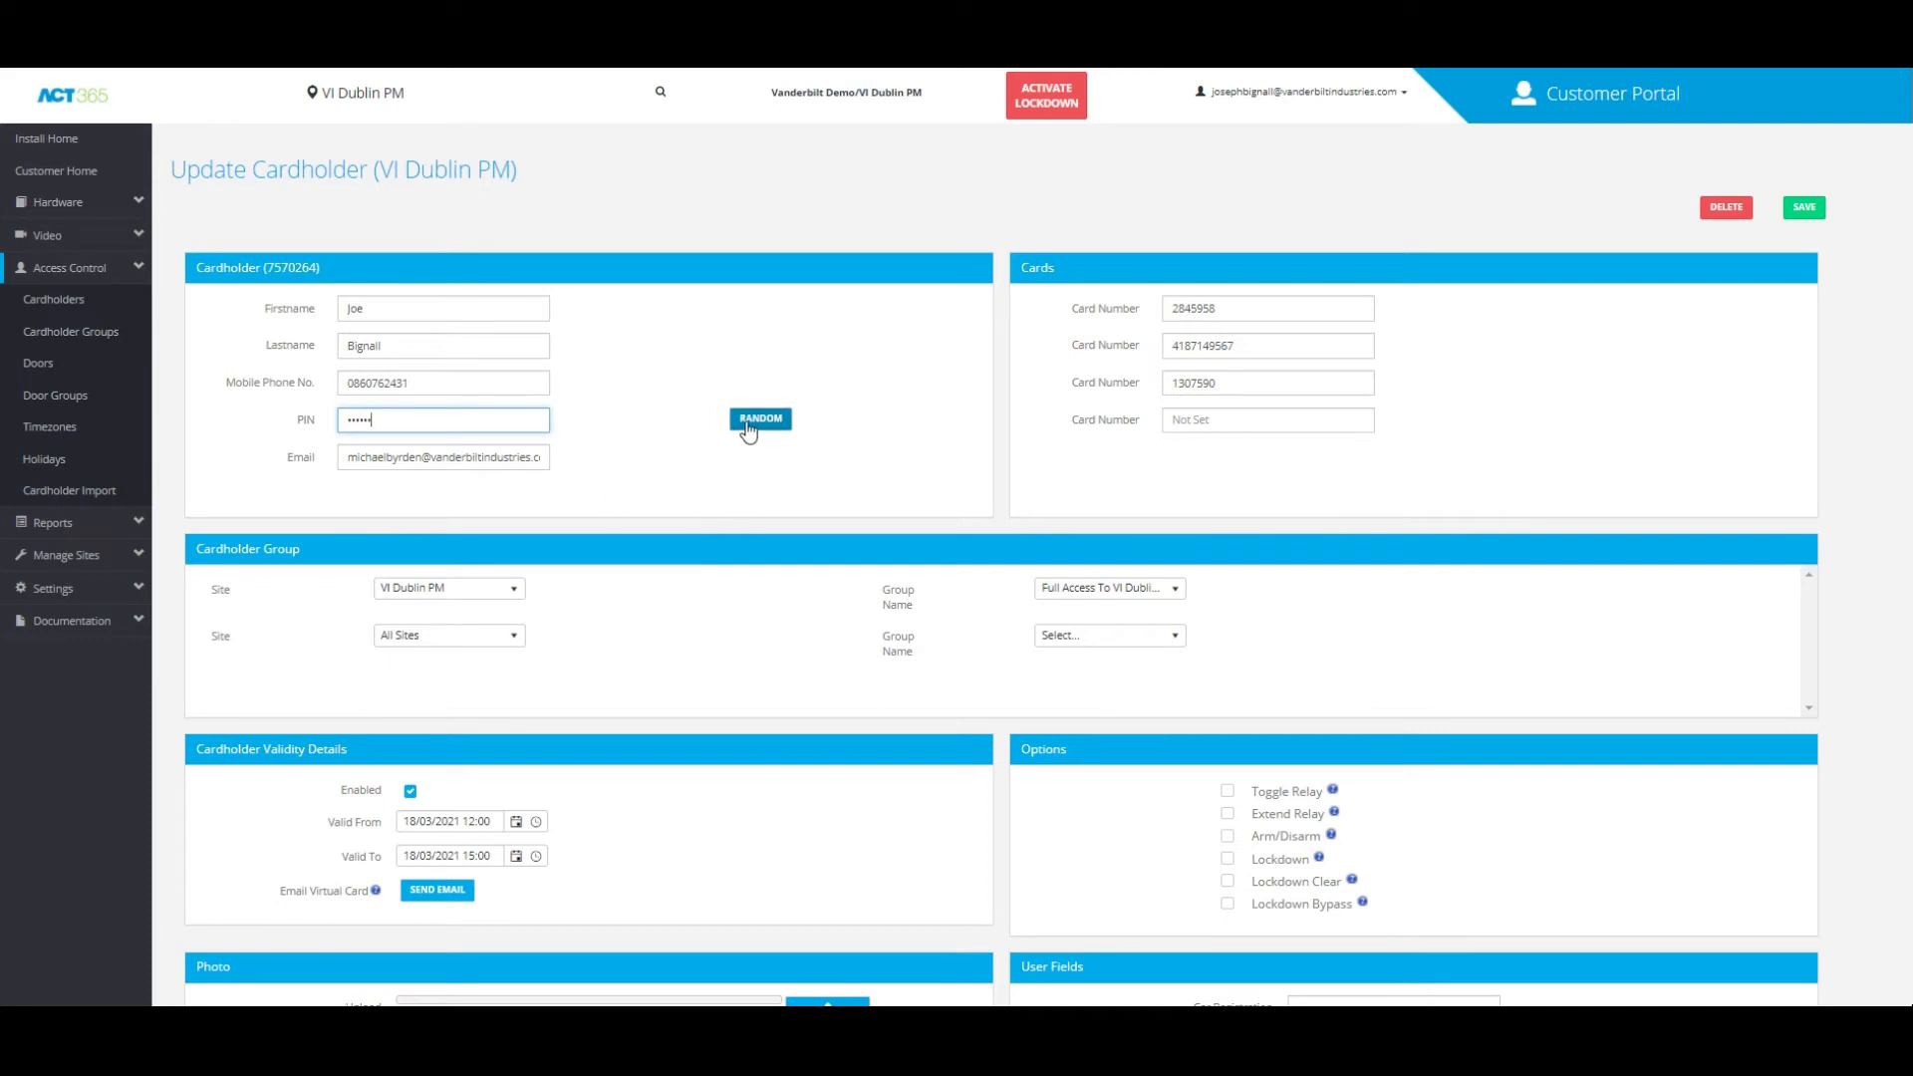
mouse_move(662, 441)
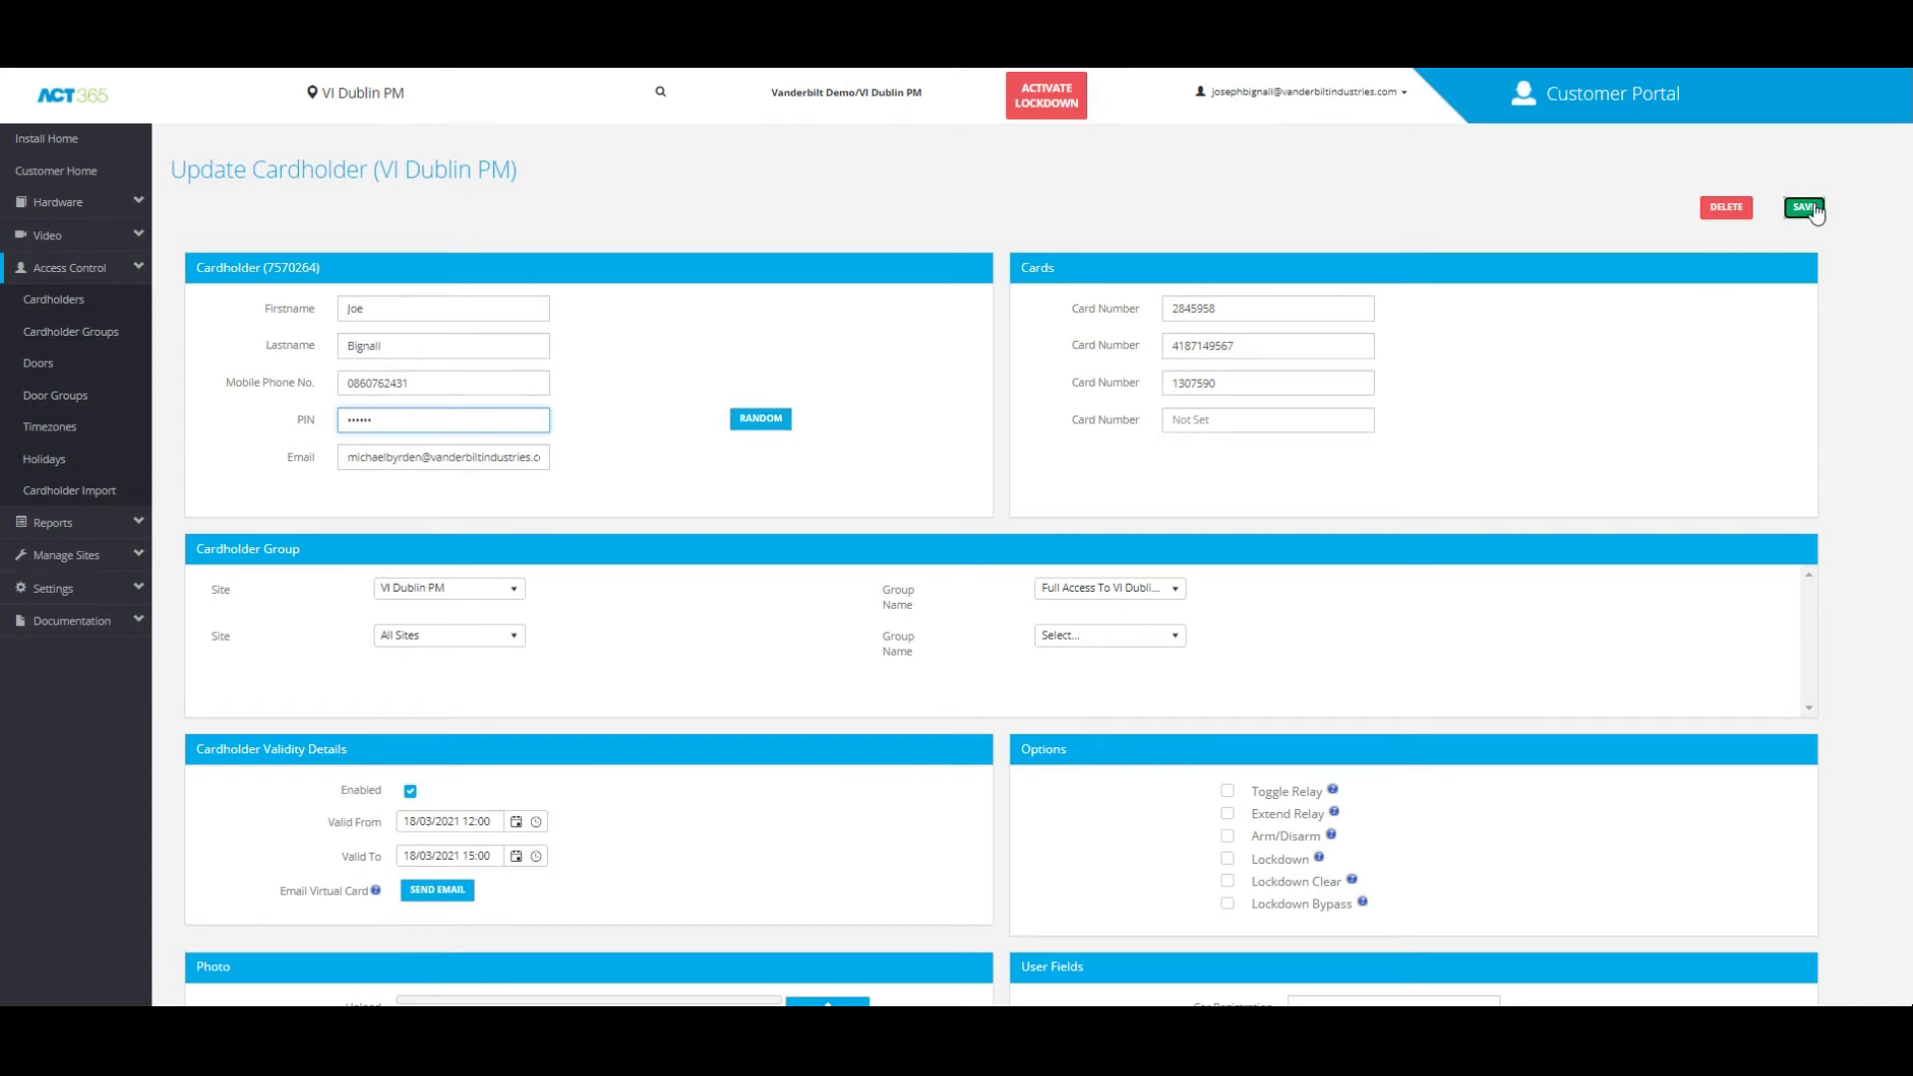
click(1805, 207)
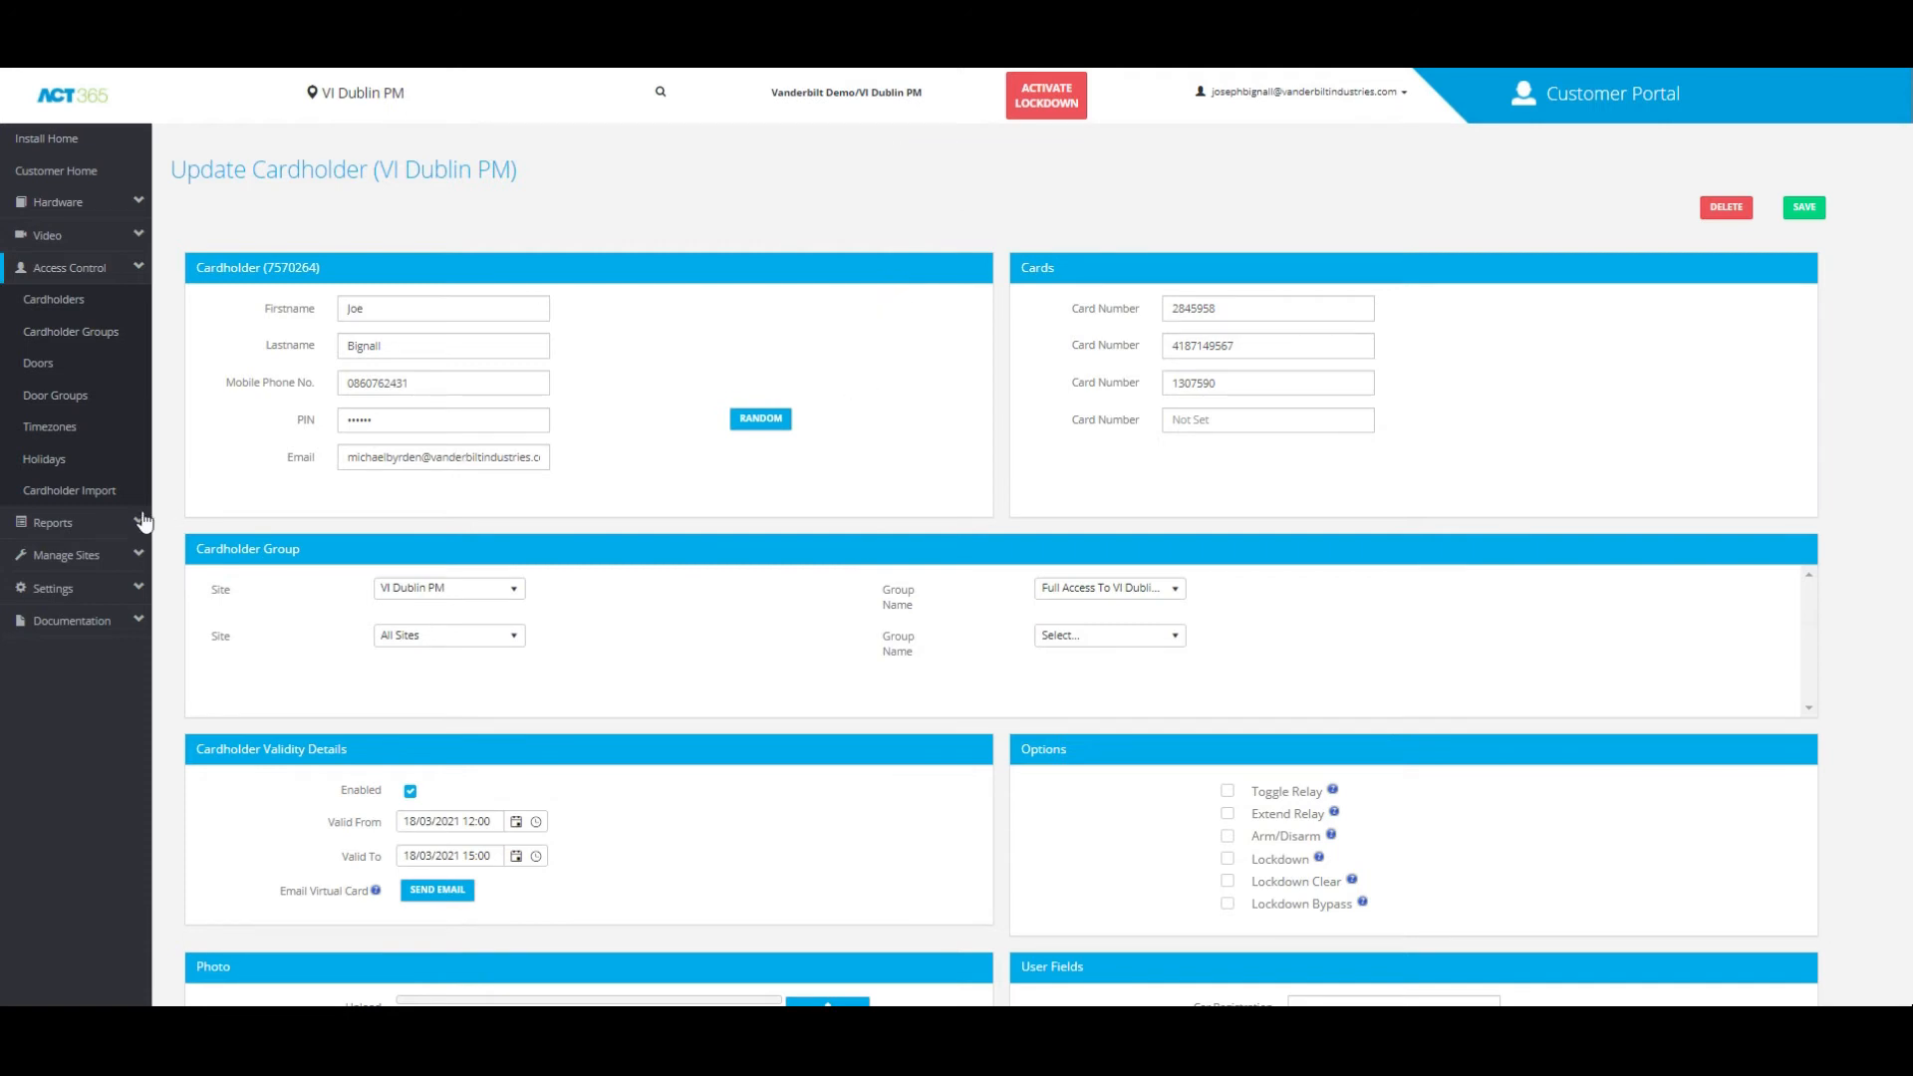
mouse_move(67, 556)
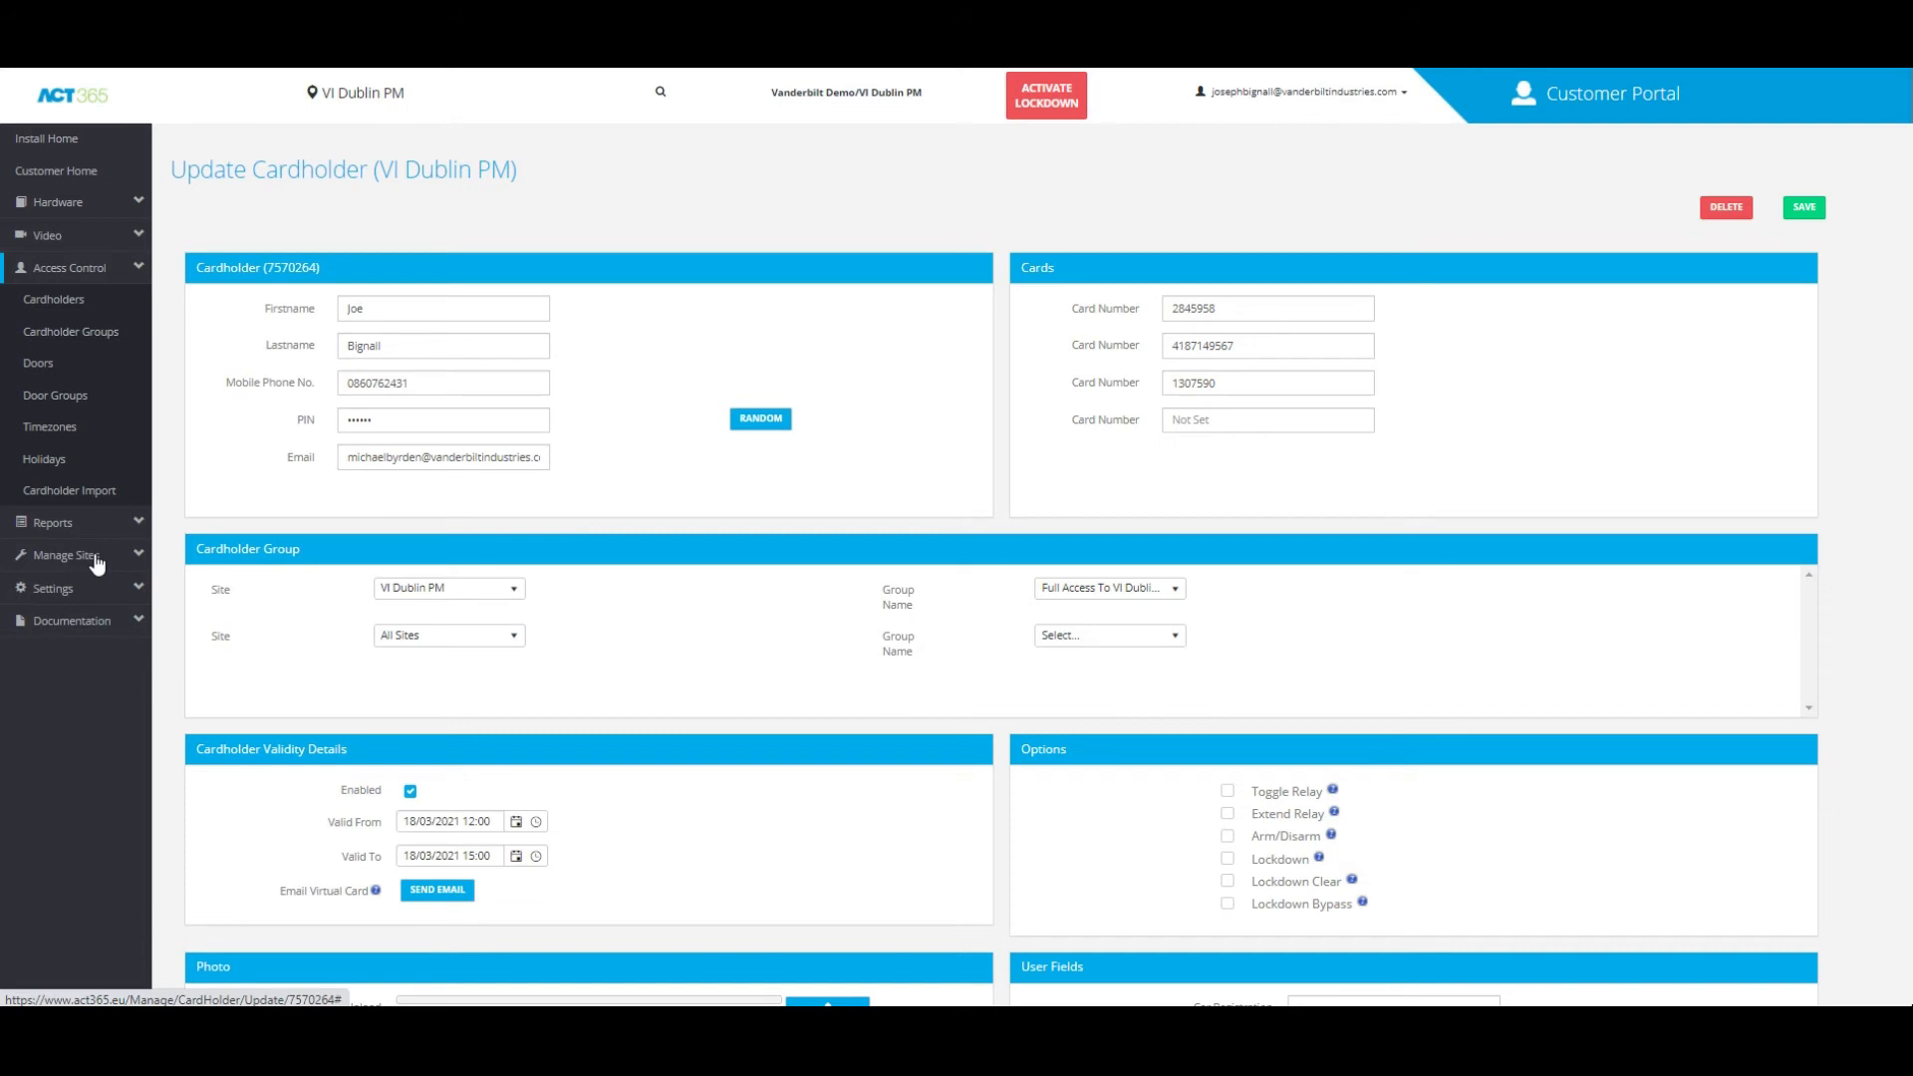
mouse_move(283, 444)
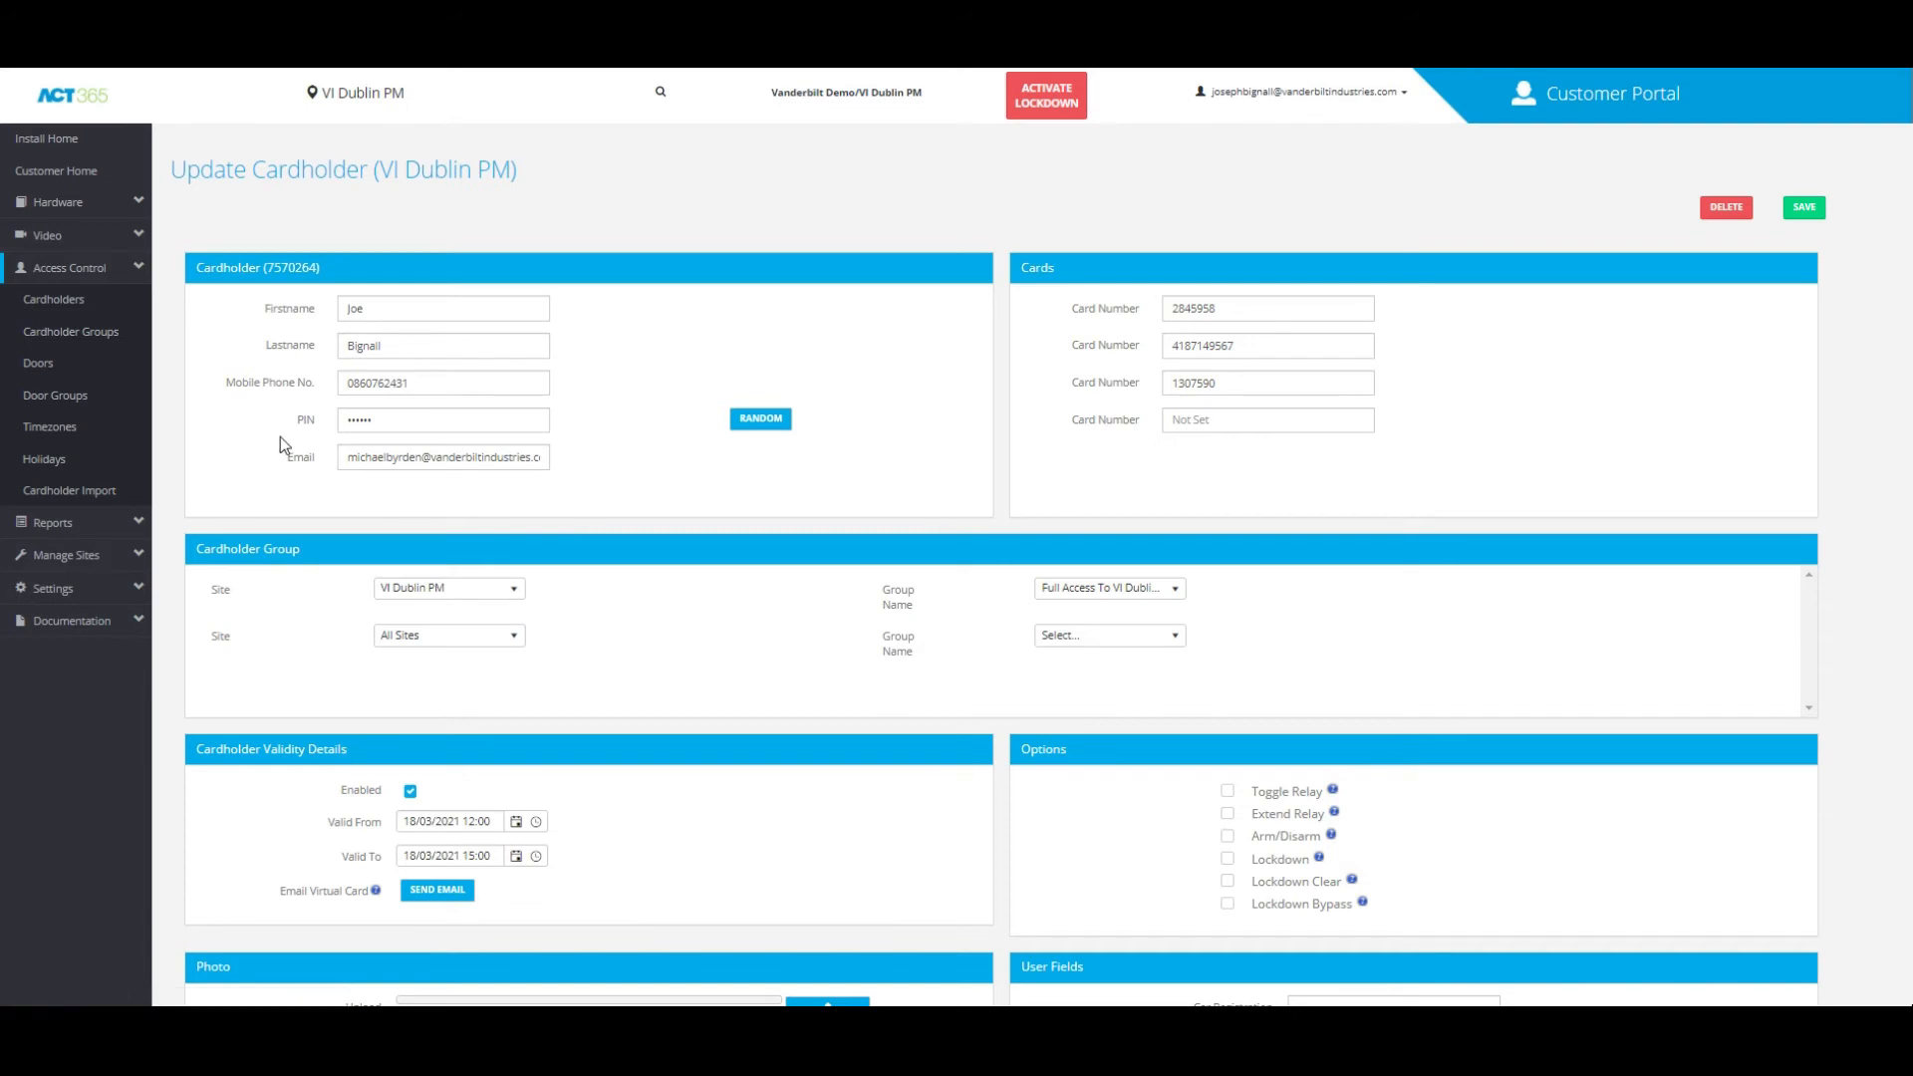
mouse_move(154, 511)
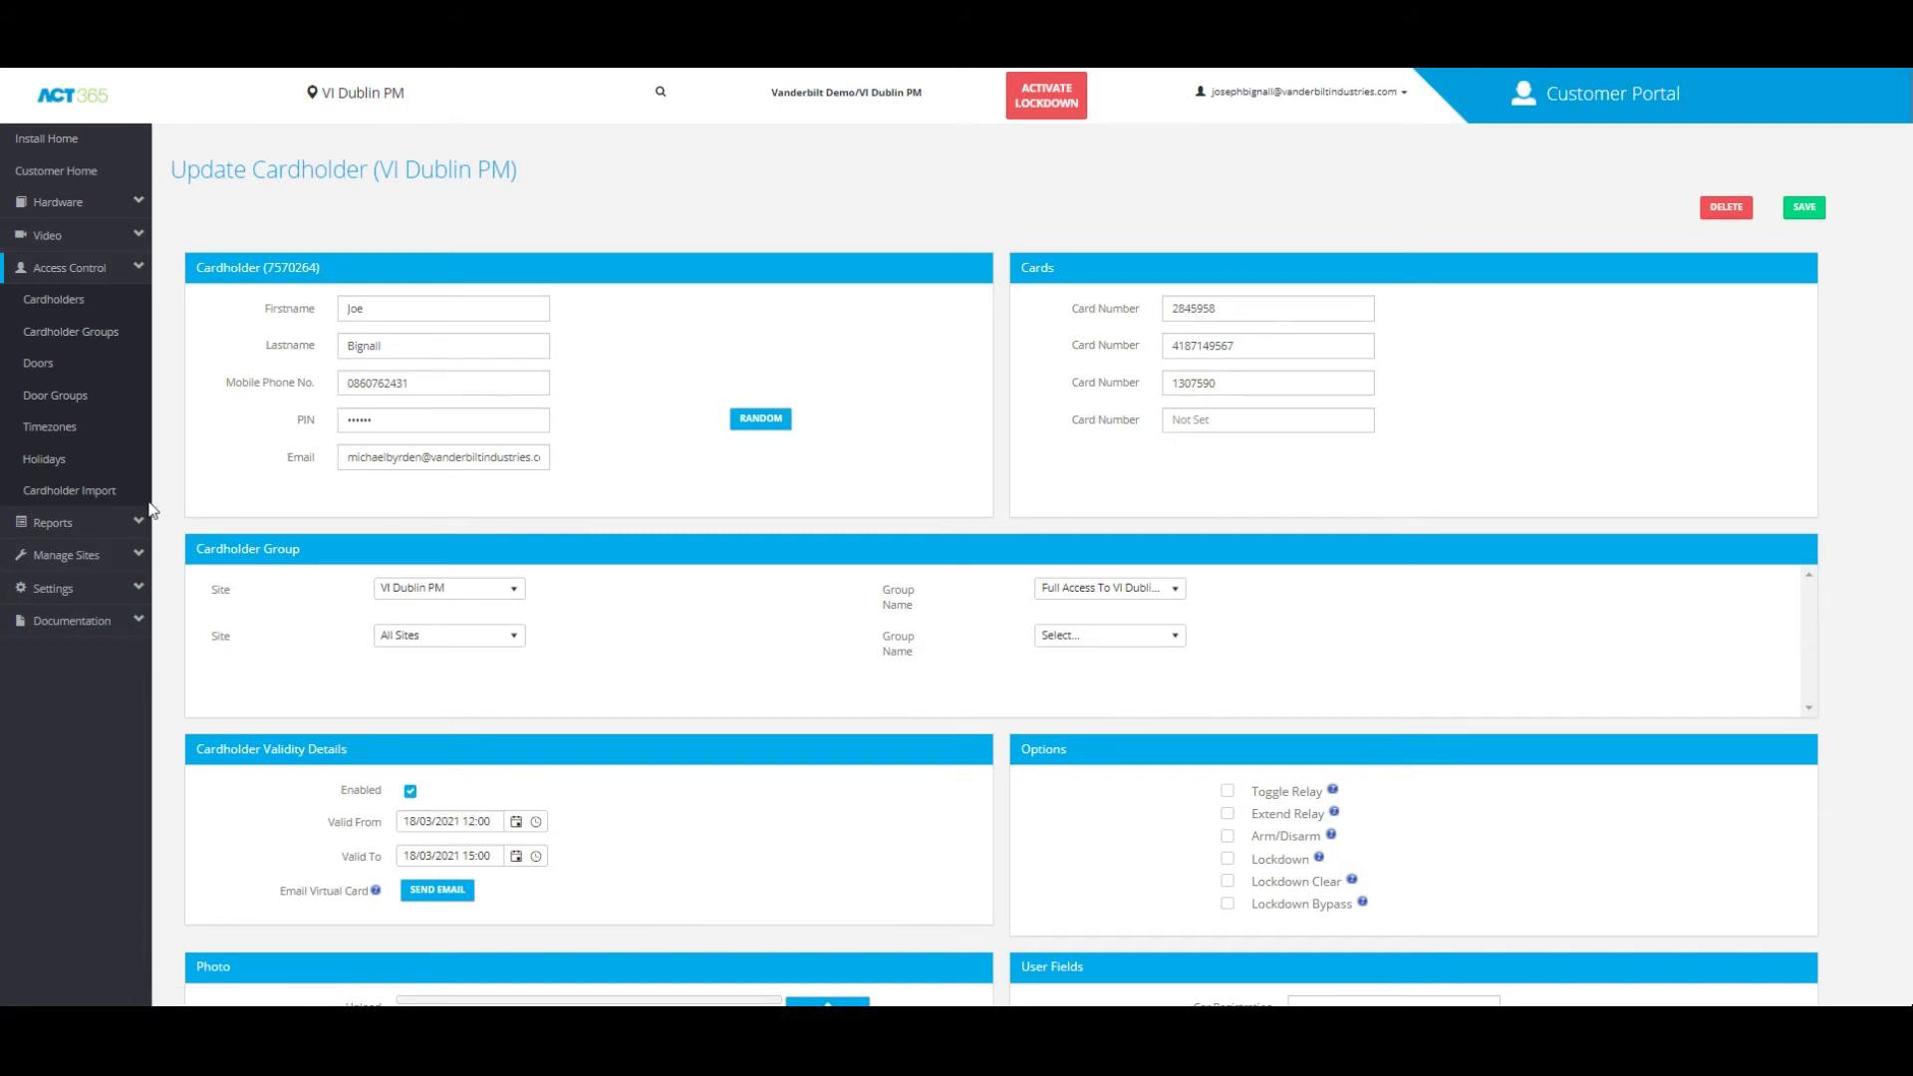
mouse_move(107, 568)
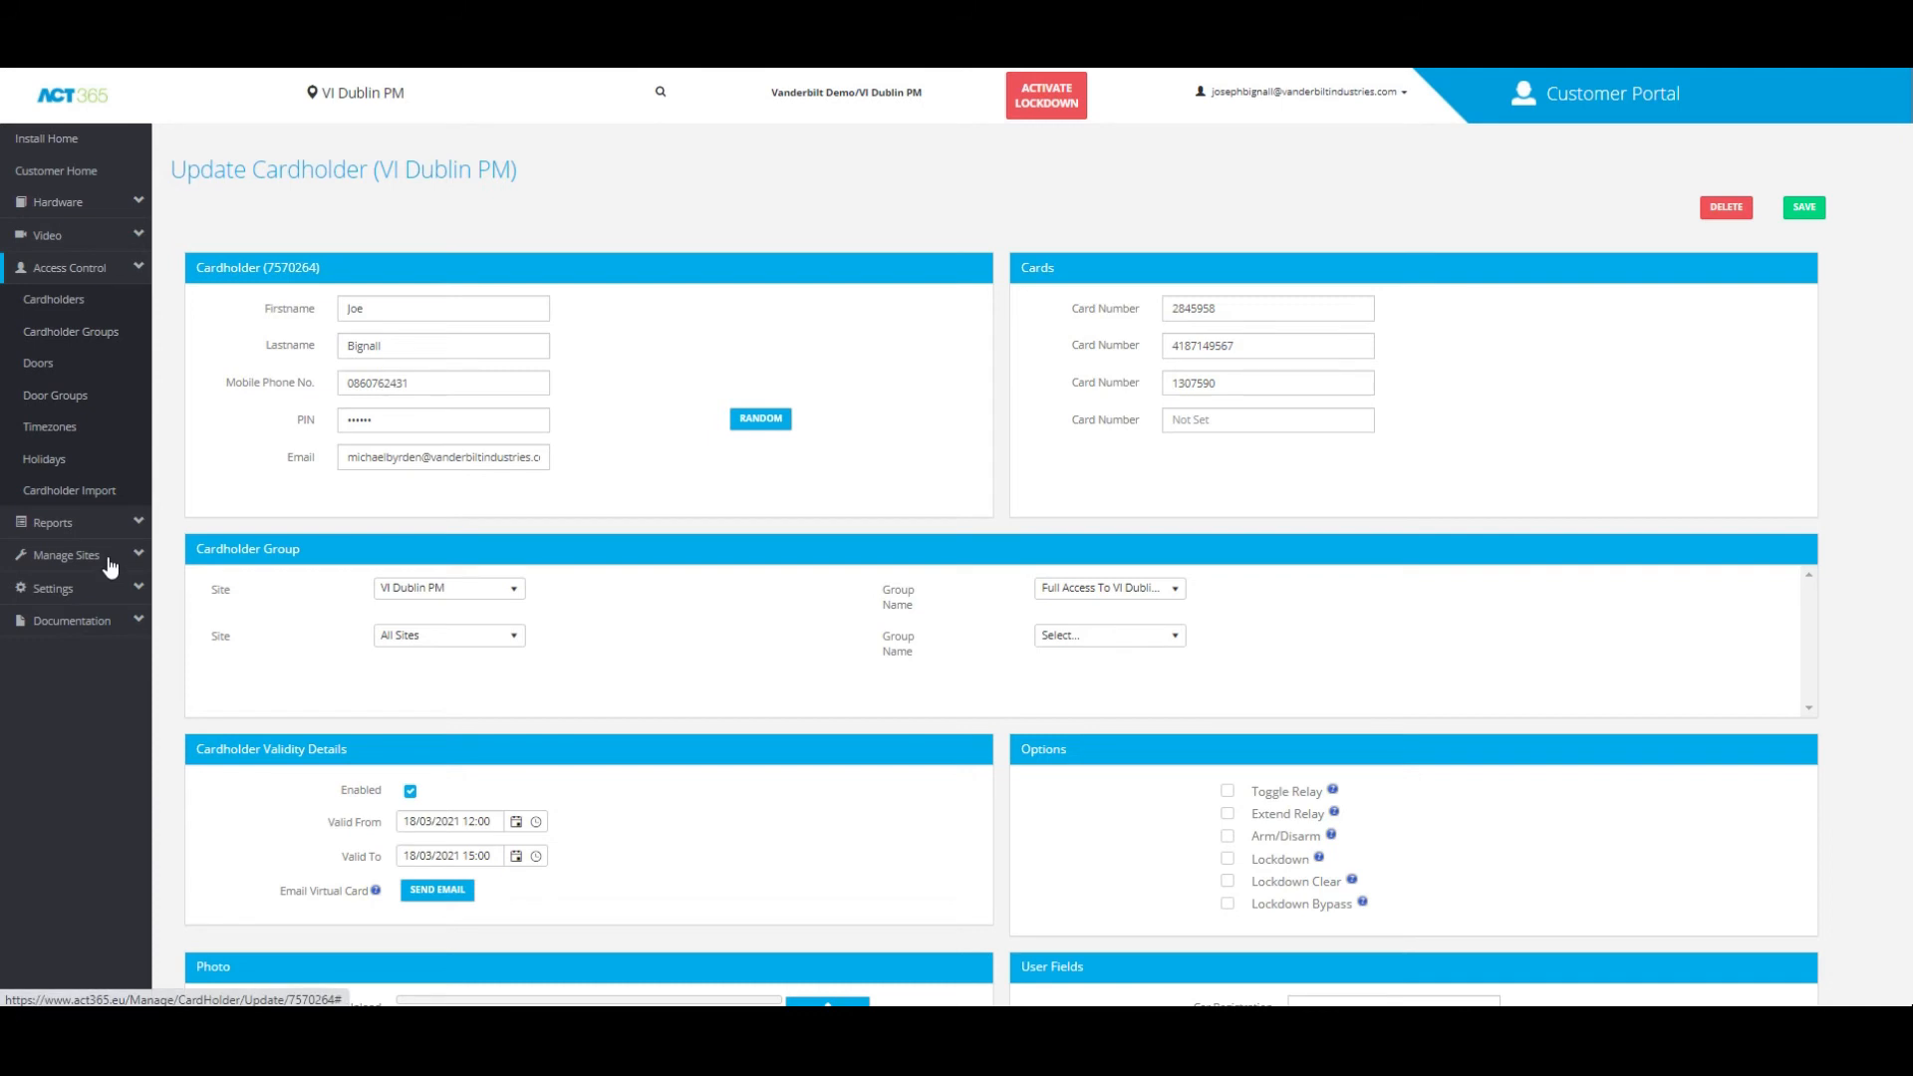
- Expand Manage Sites in the sidebar to list Sites and Site Settings
click(66, 556)
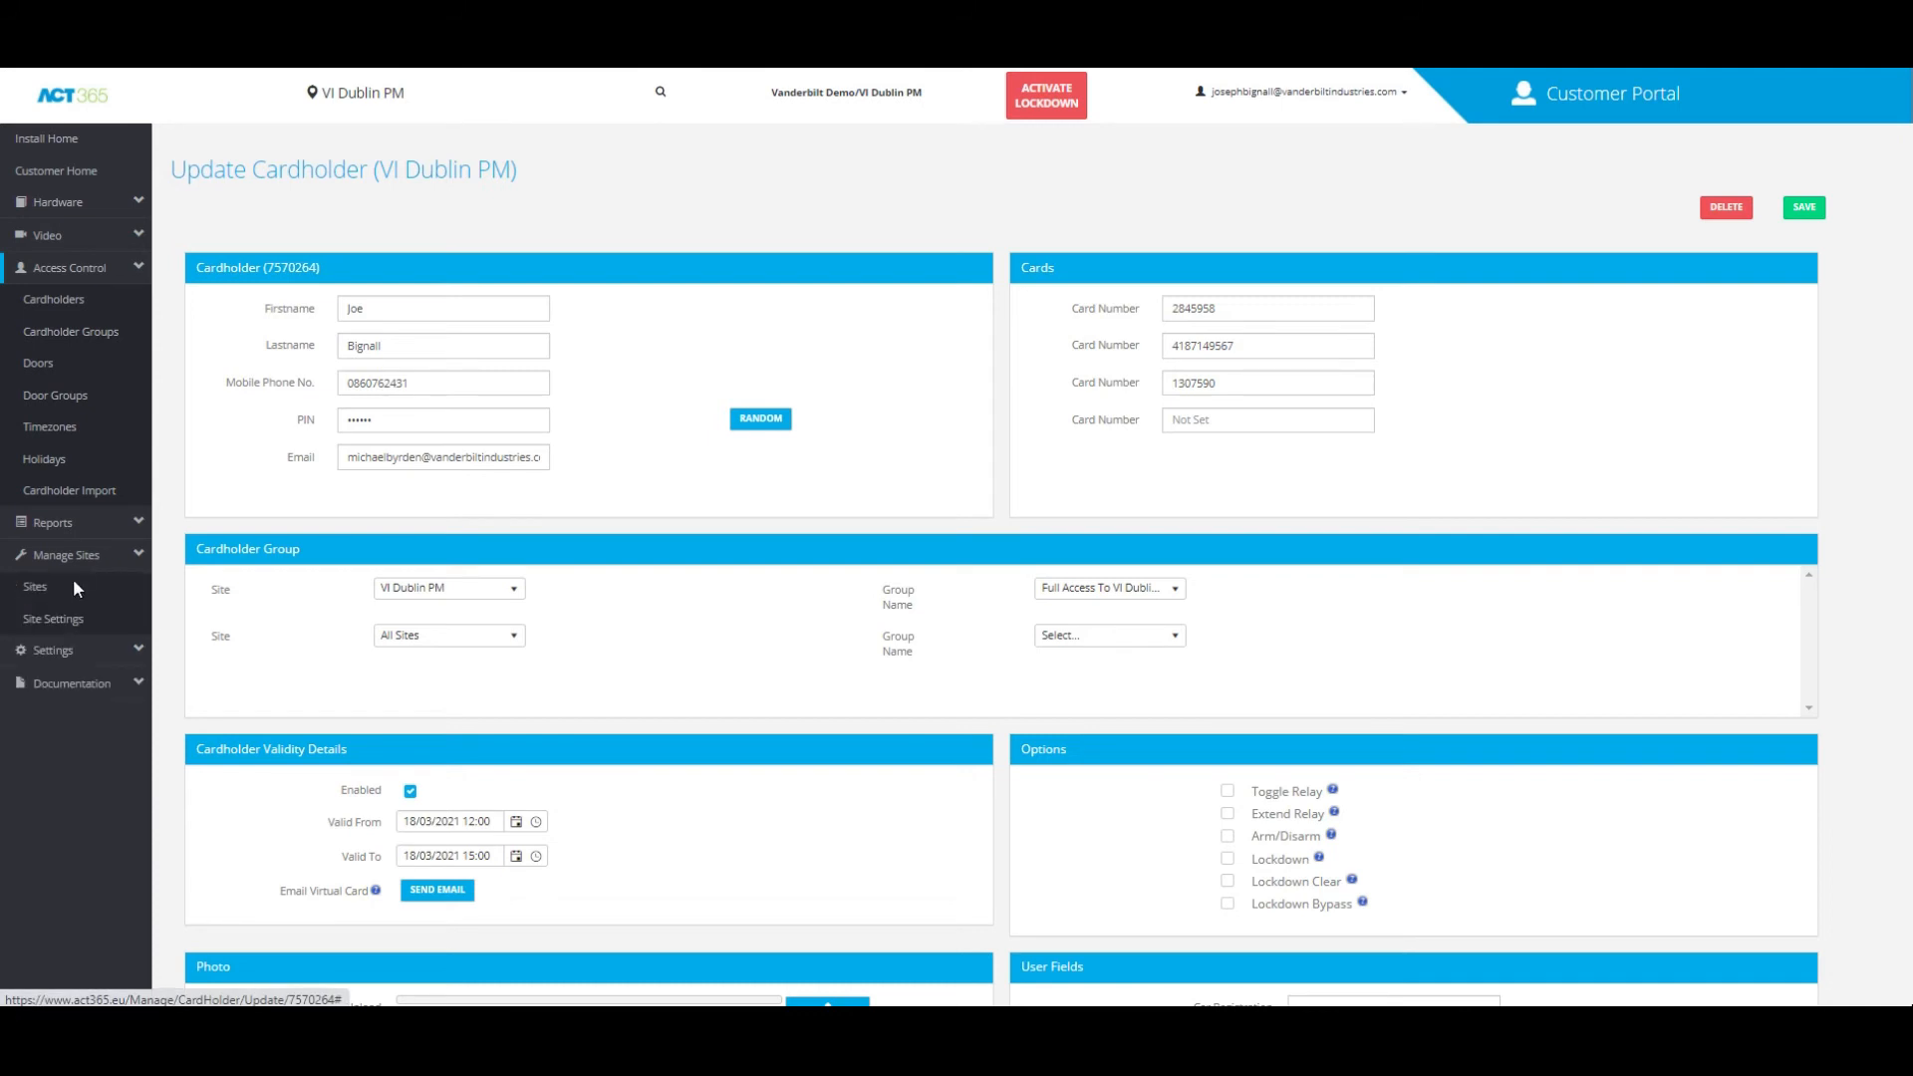
- Show Customer Settings with PIN length 6 and duplicate PINs not allowed
click(52, 588)
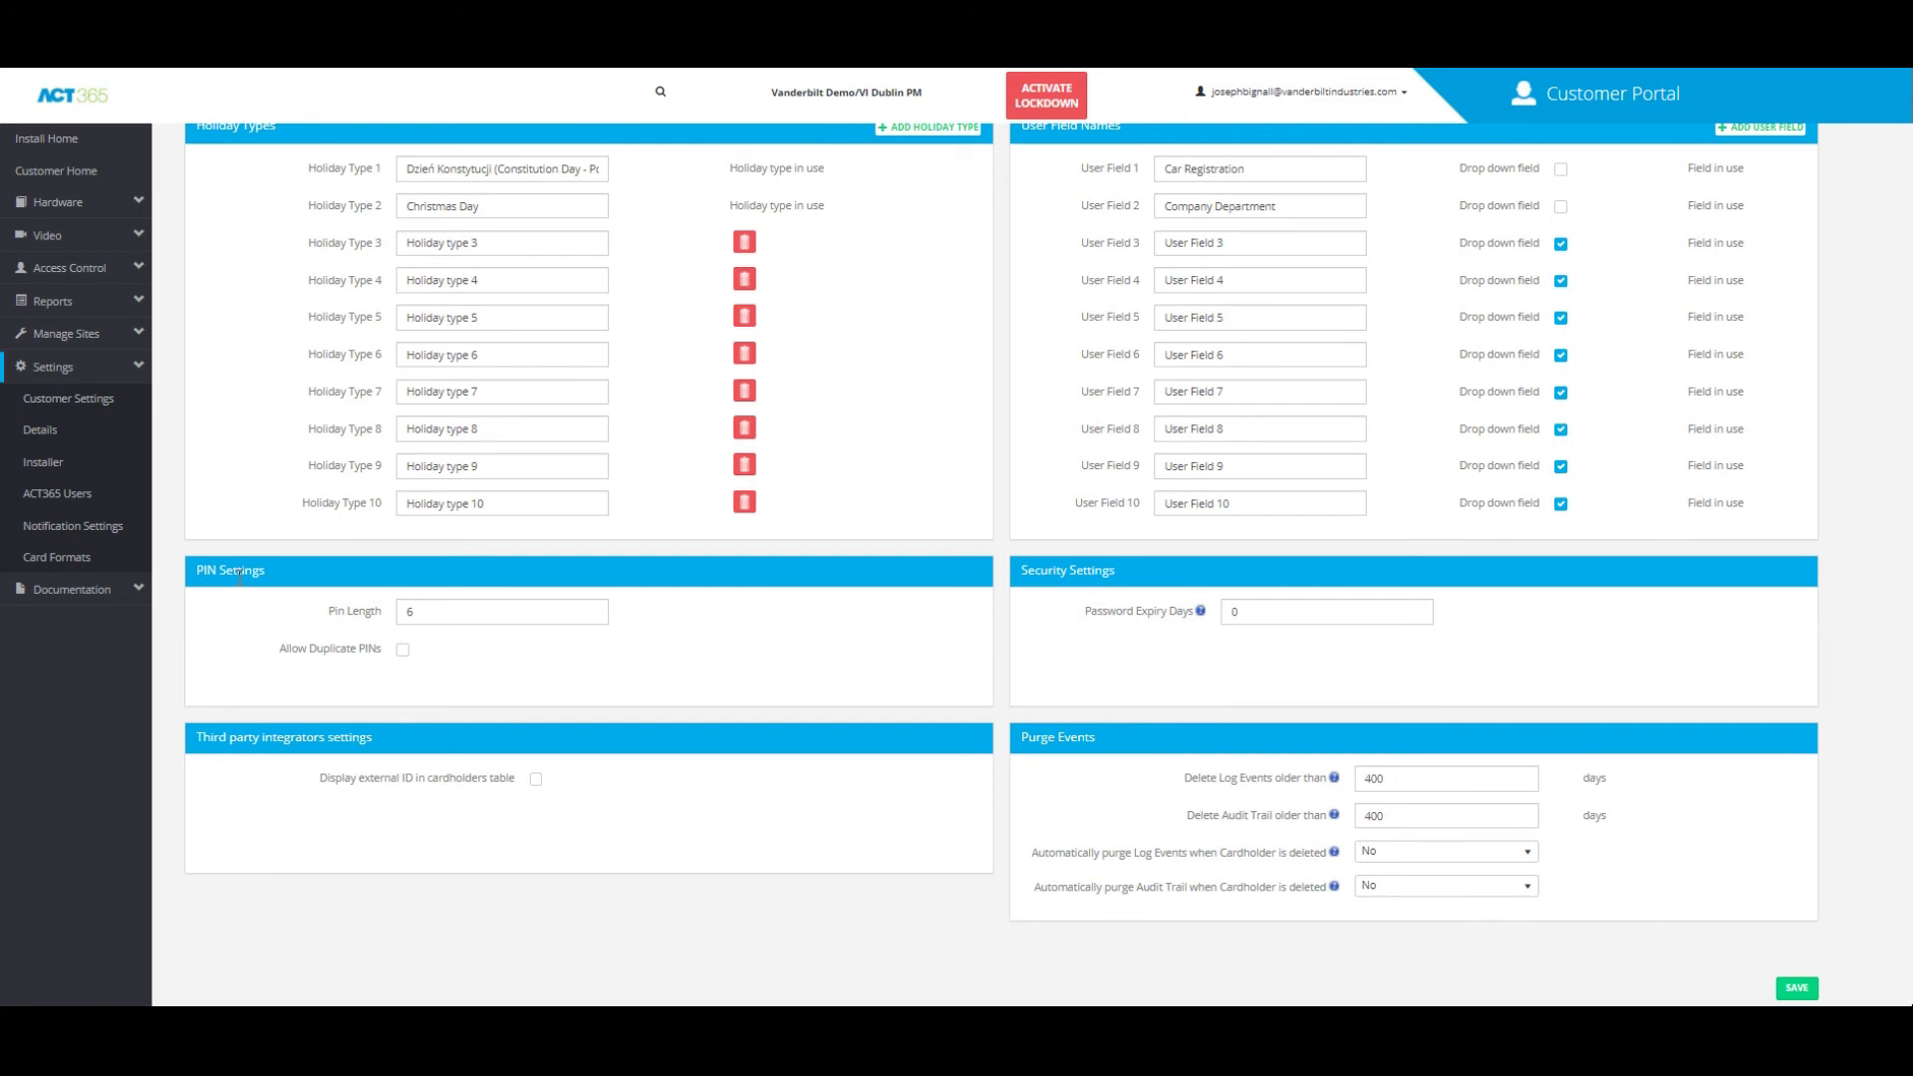
click(500, 612)
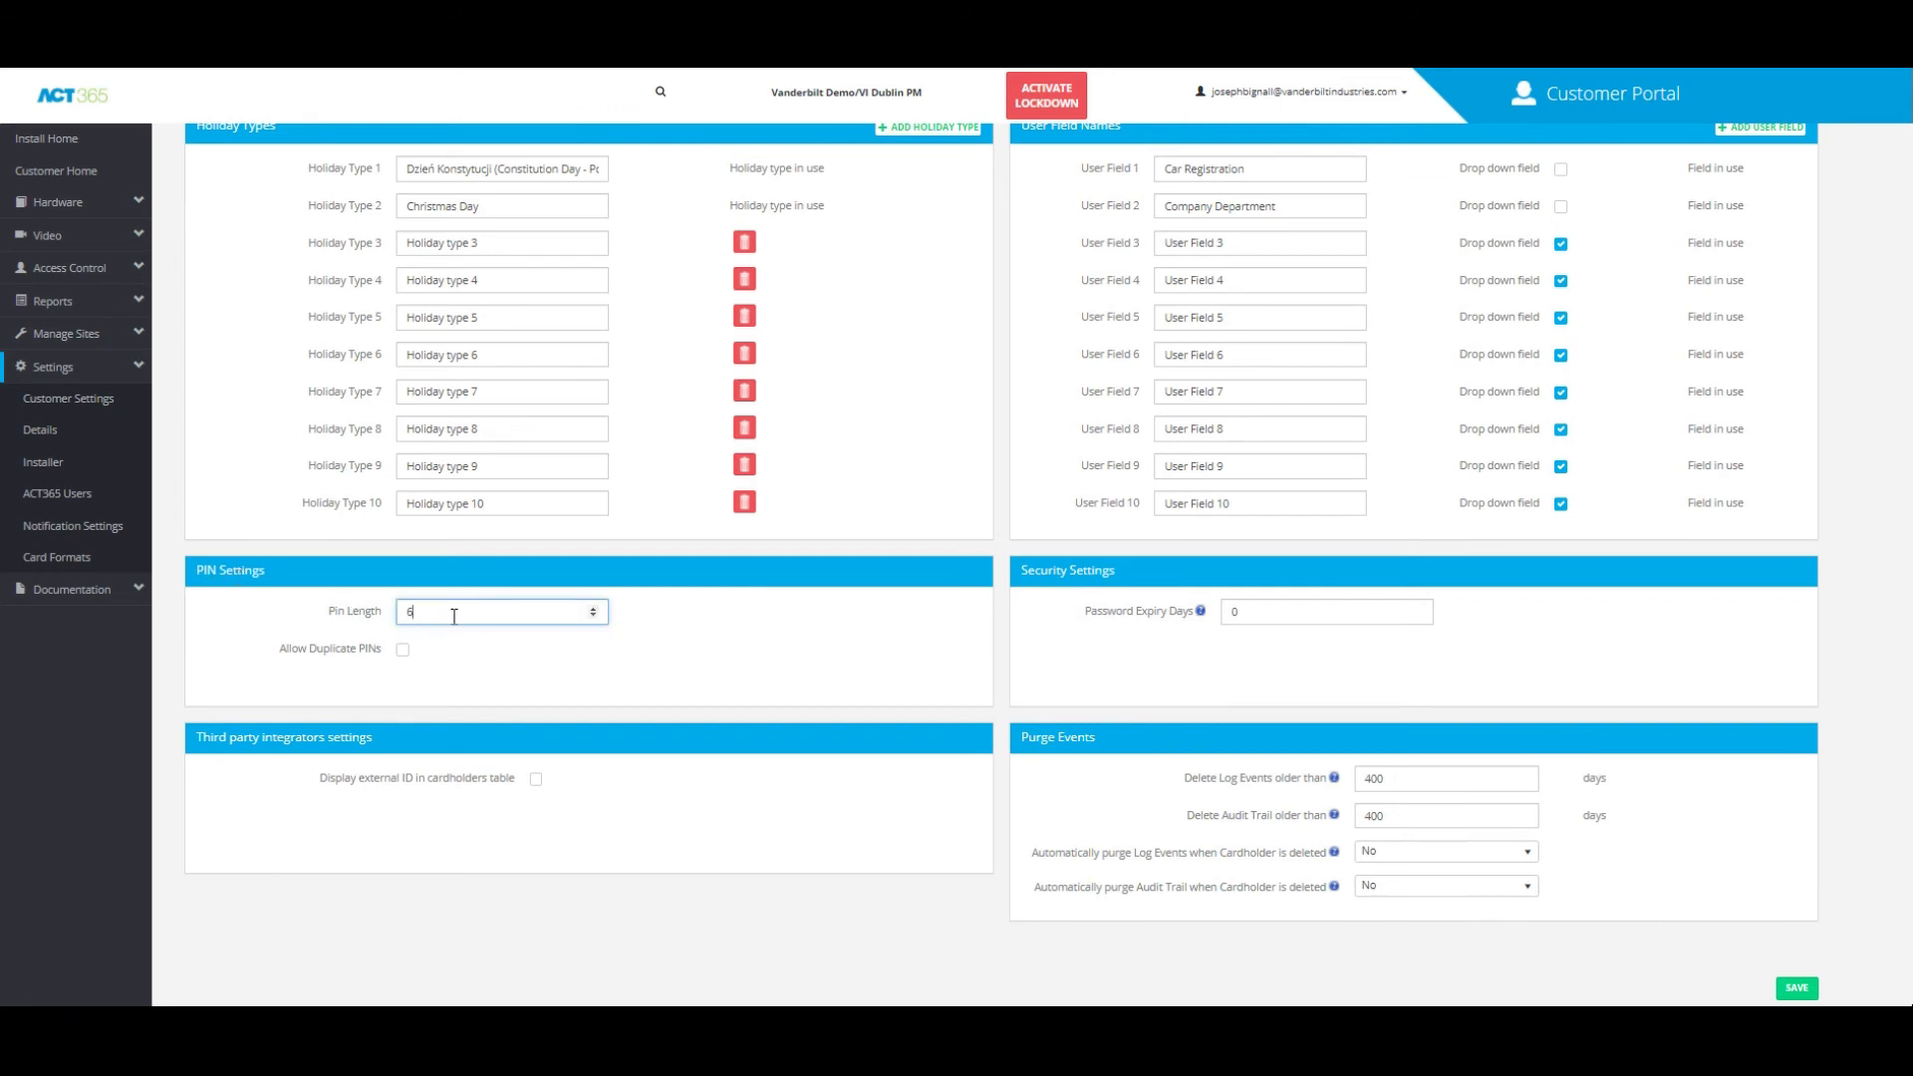
mouse_move(1122, 662)
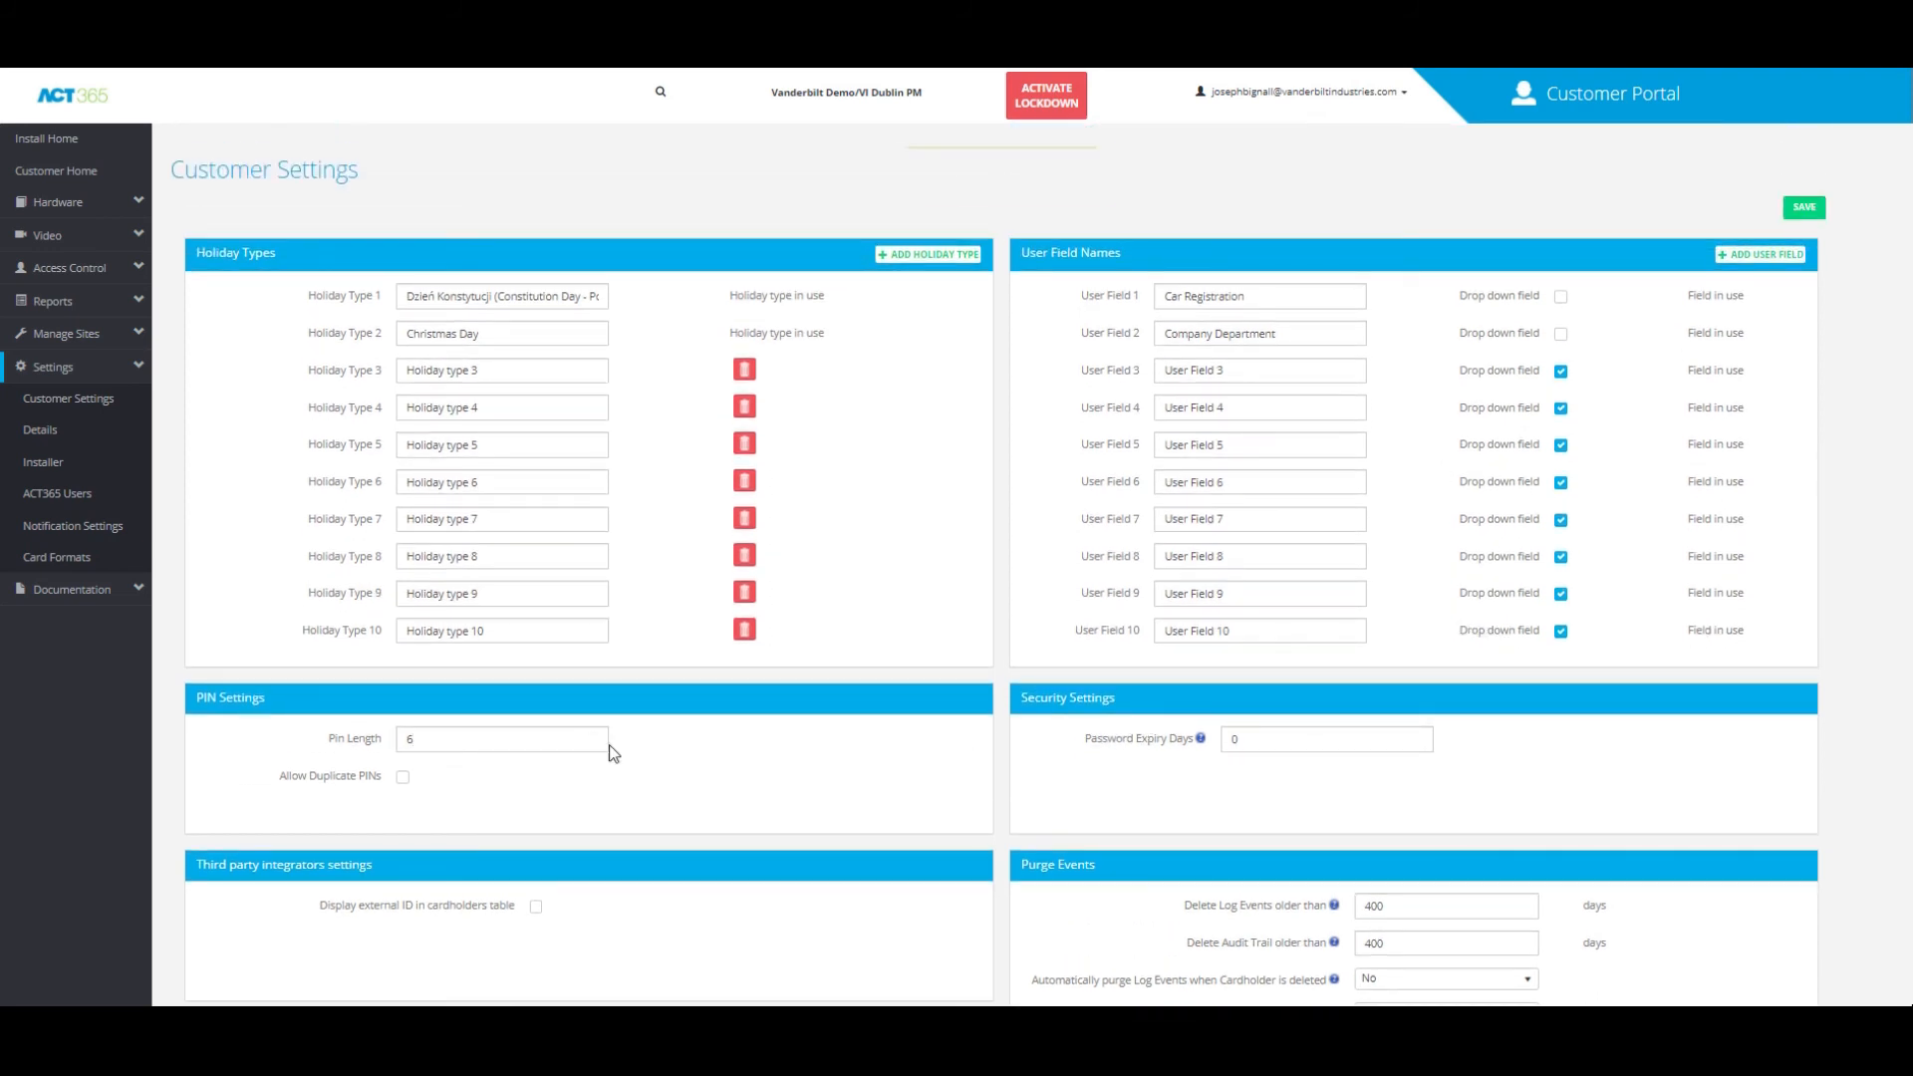
click(1801, 206)
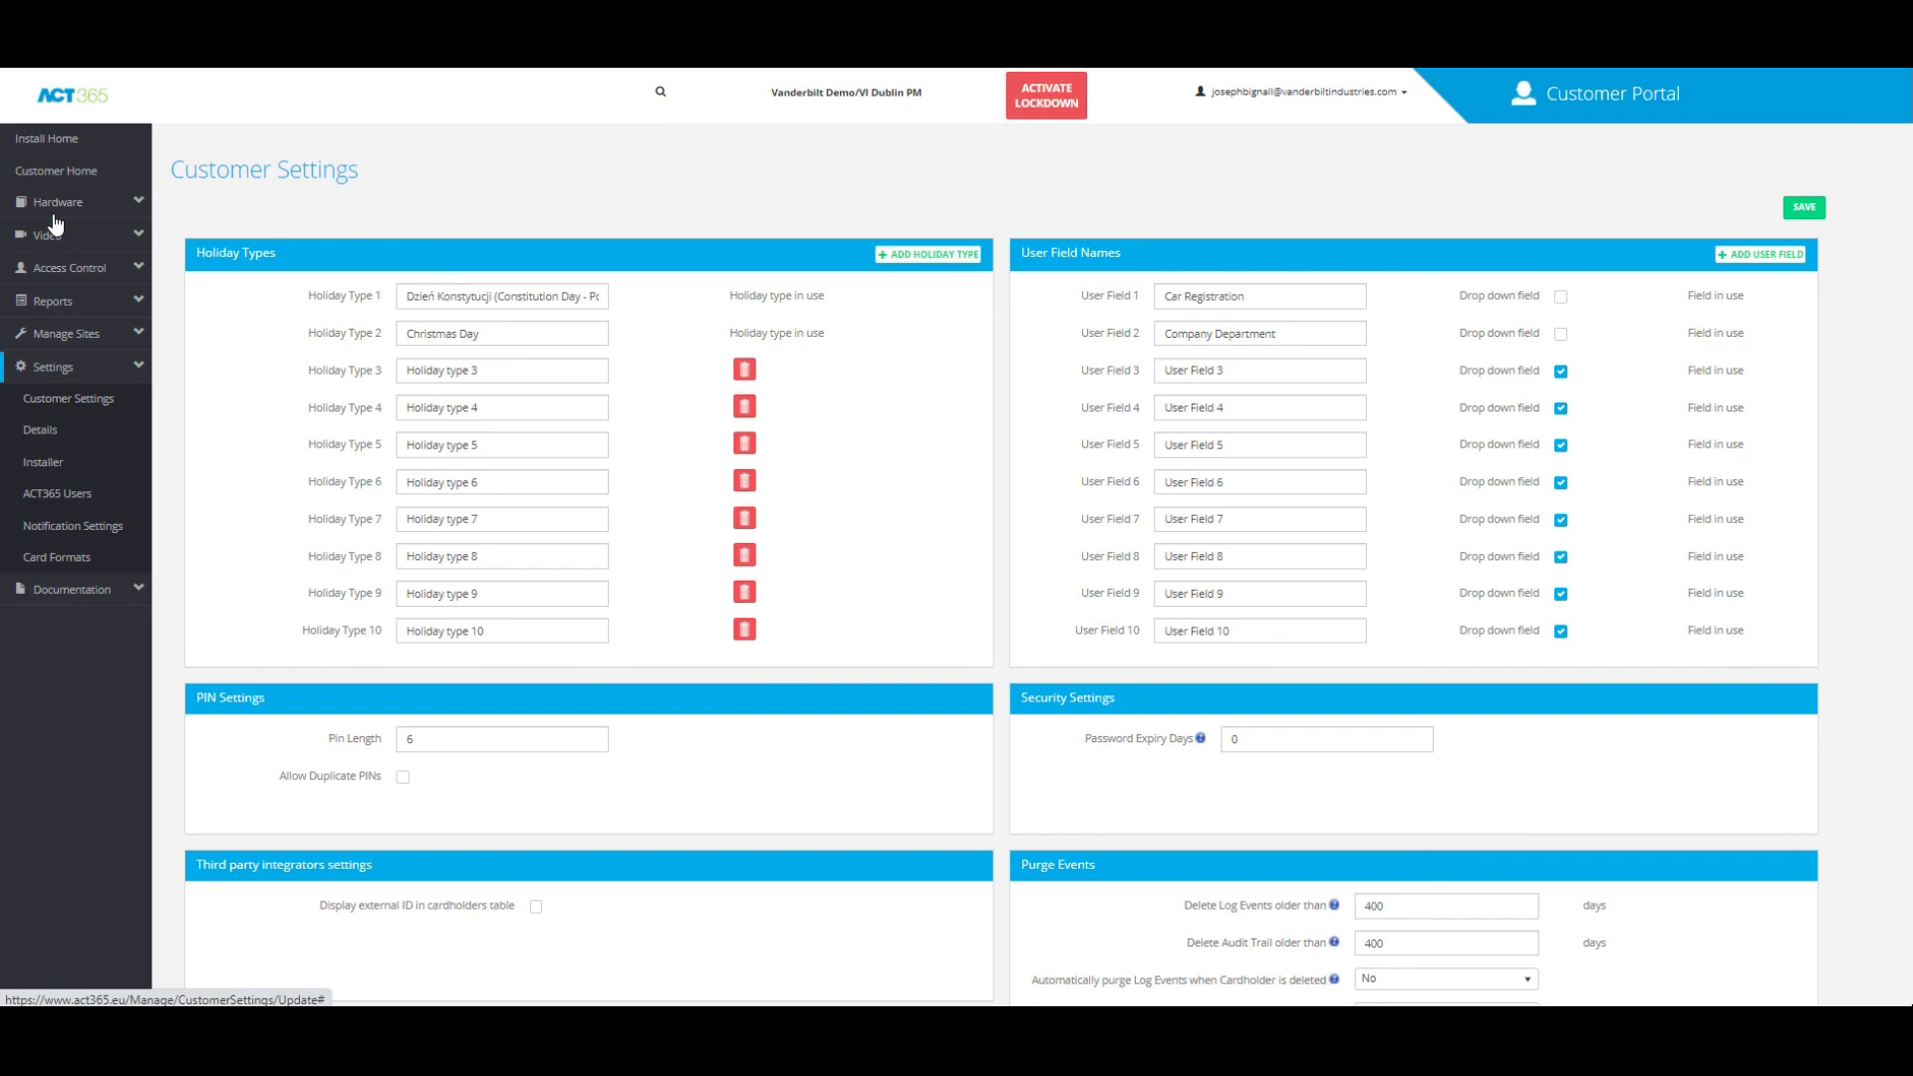
mouse_move(129, 317)
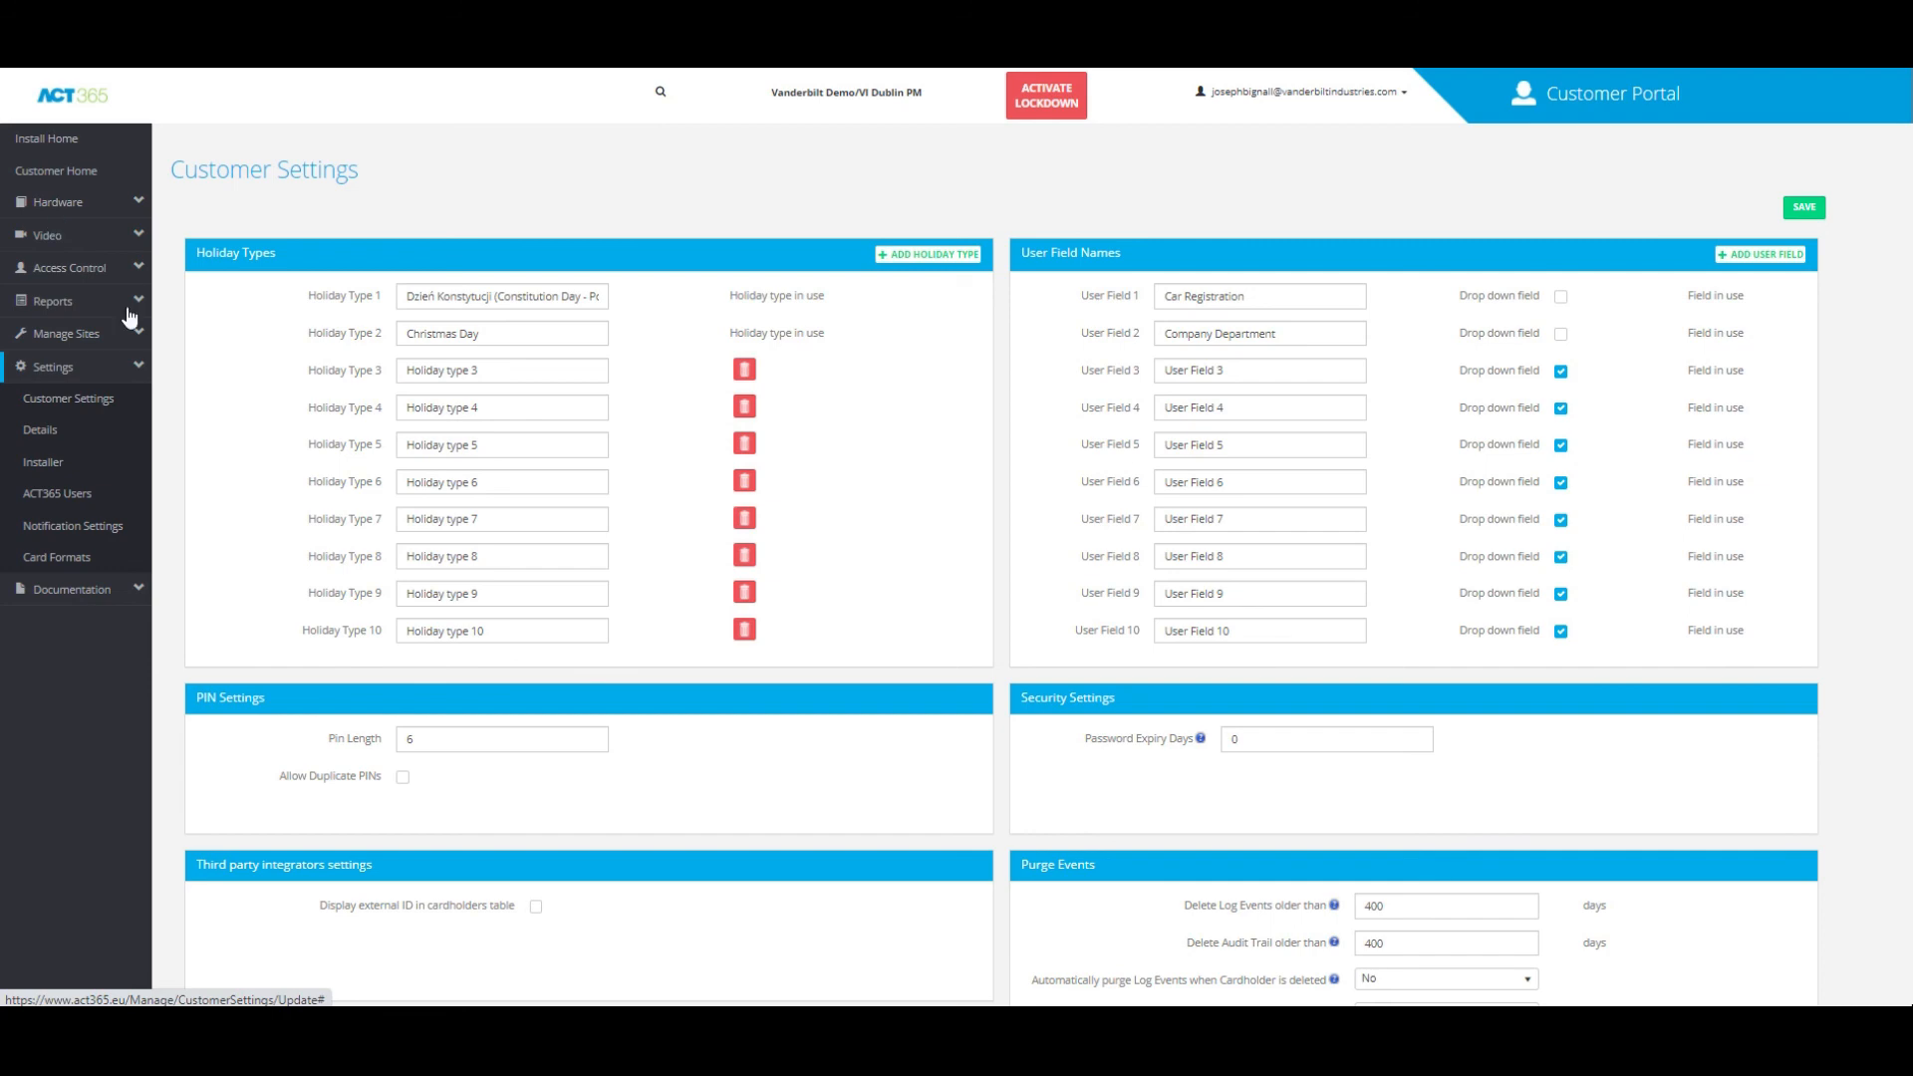